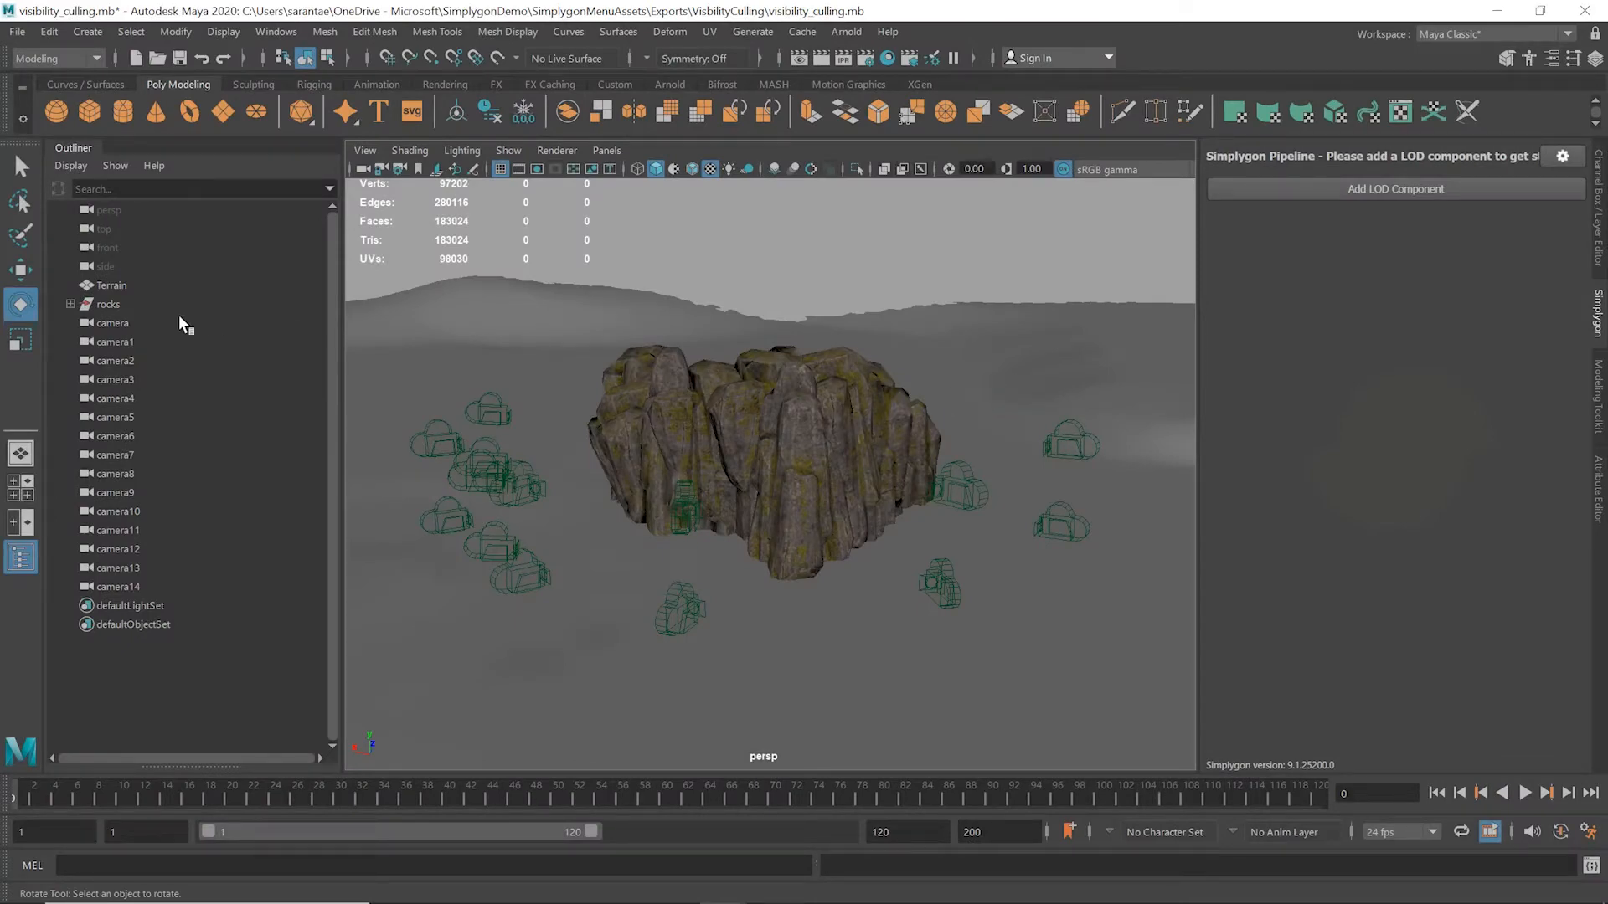
# Step: Select the rock cluster and the surrounding cameras in the Outliner while orbiting the view
pyautogui.click(109, 305)
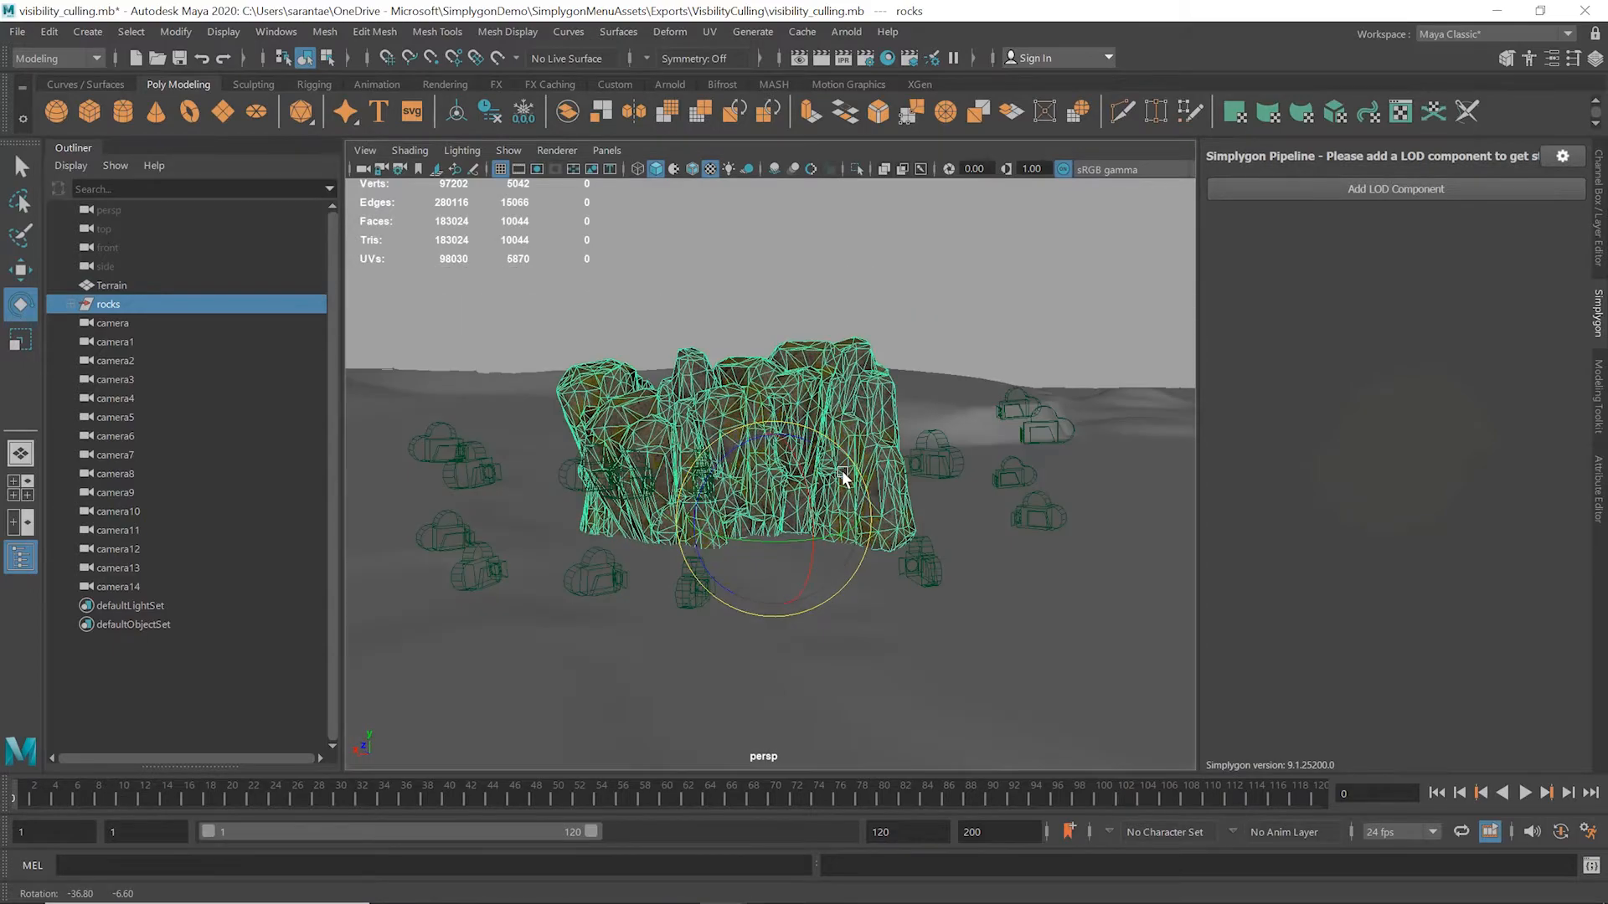
pyautogui.moveTo(841, 477); pyautogui.dragTo(759, 478)
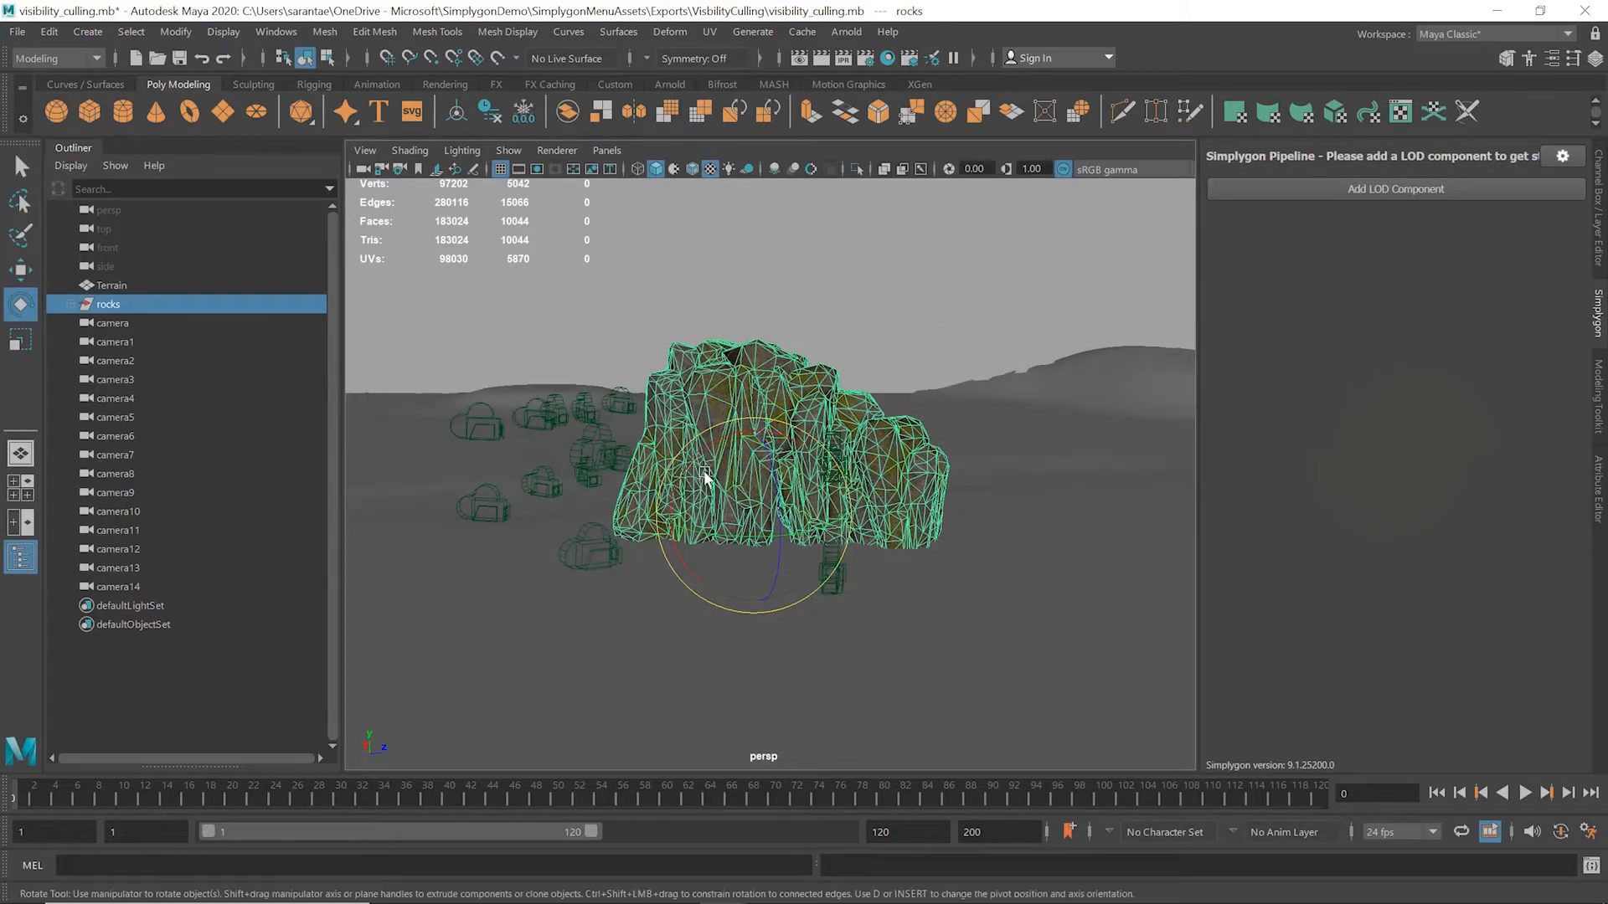
pyautogui.click(112, 322)
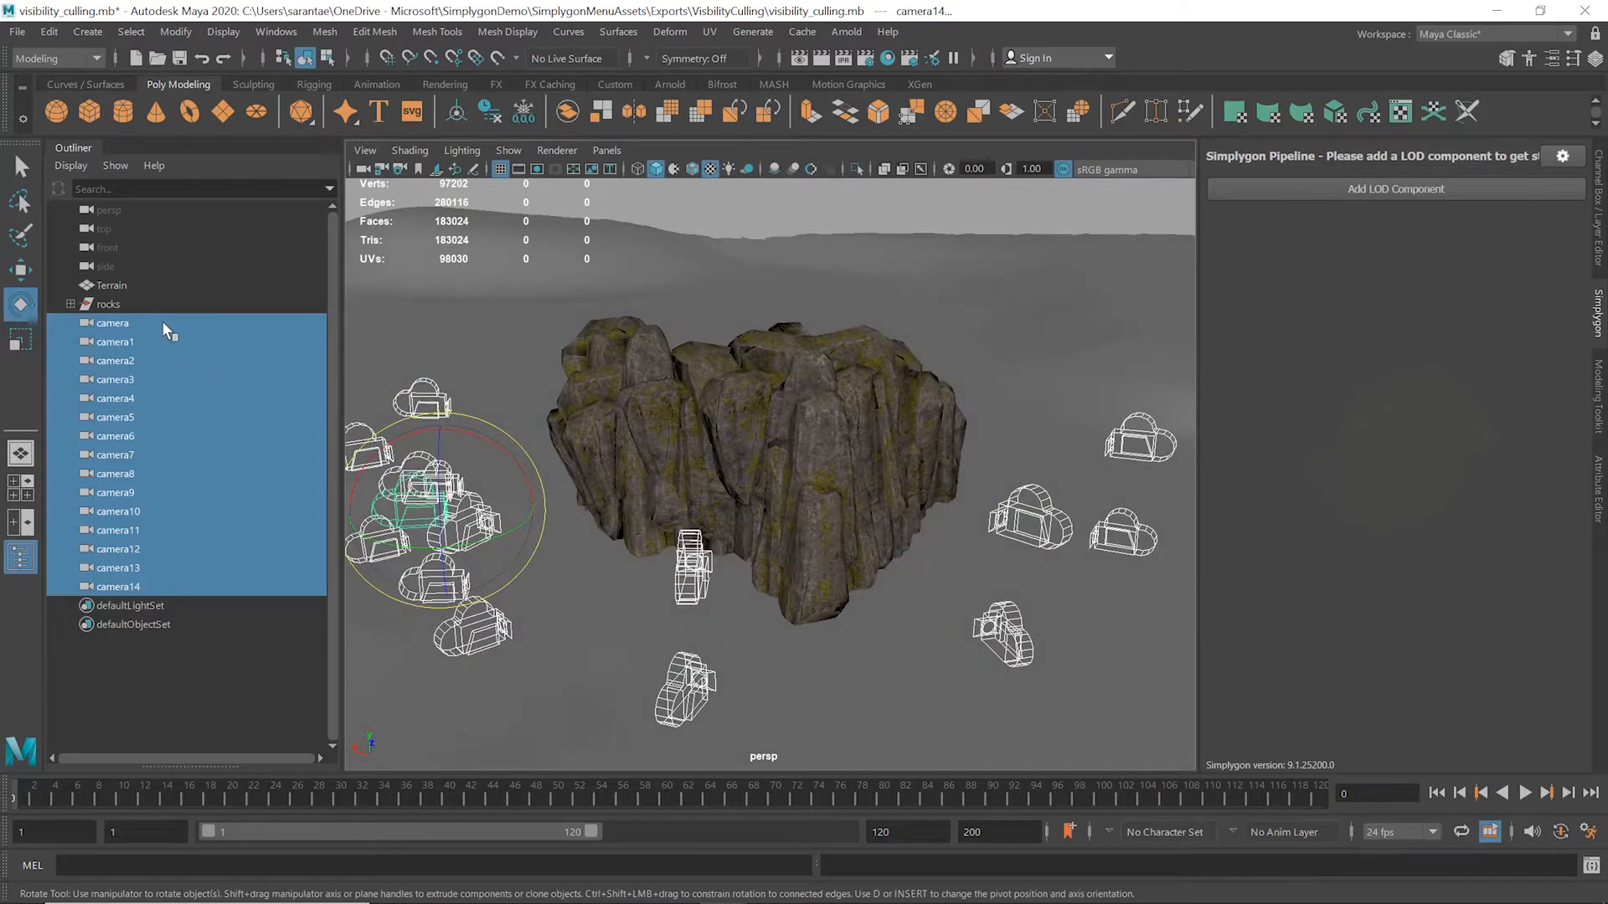
# Step: Show the first camera's shape attributes with its 150-degree Angle of View
pyautogui.click(112, 322)
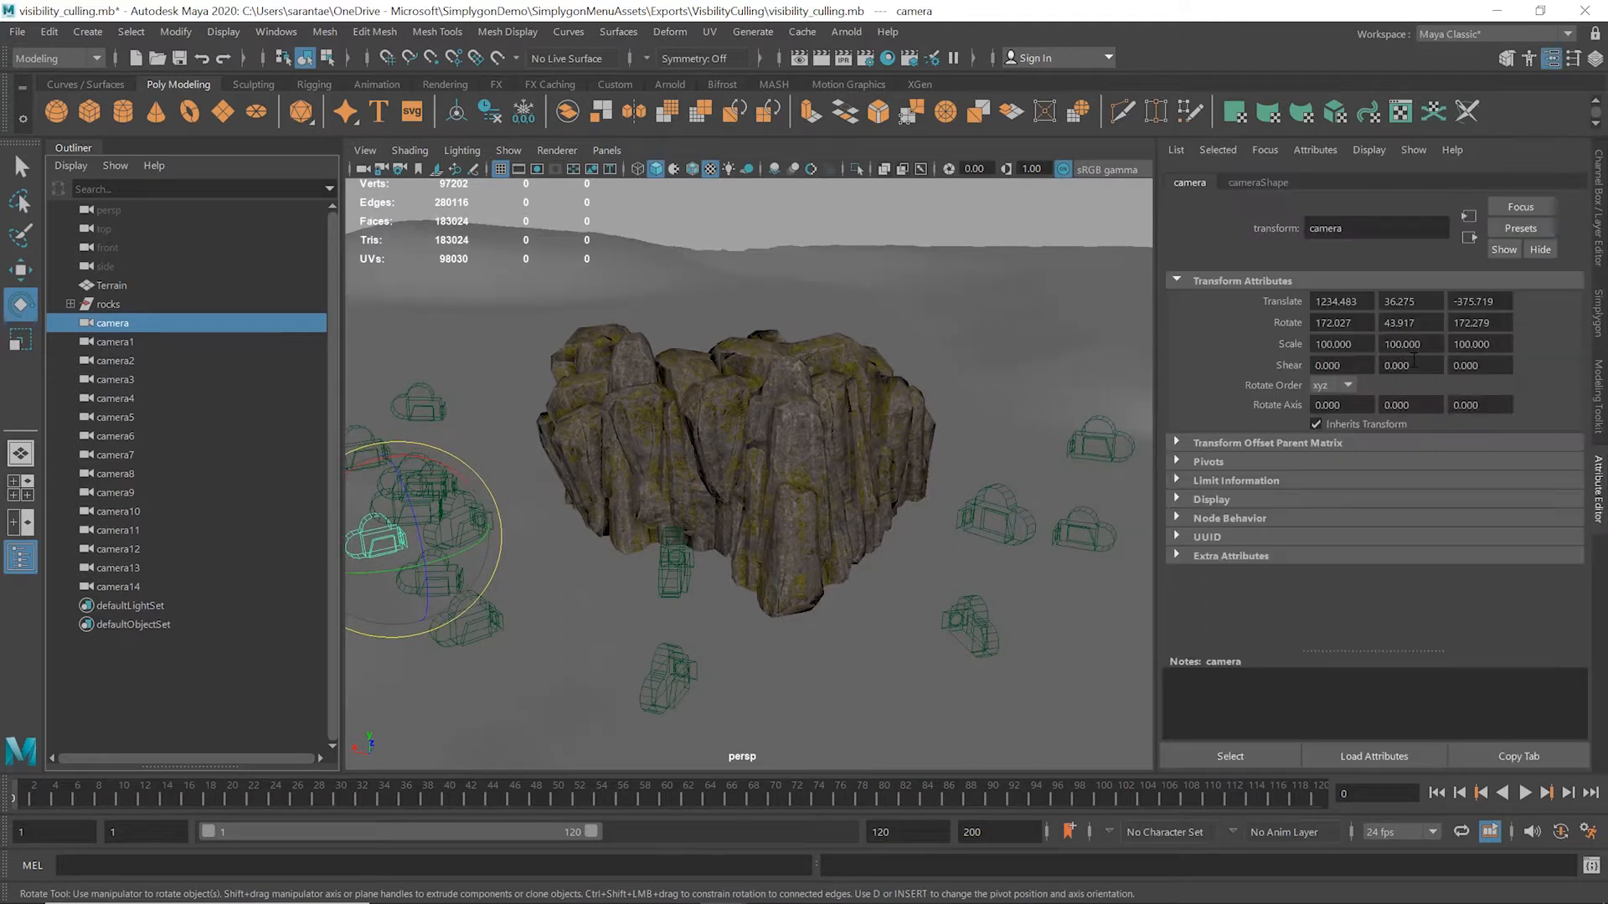
pyautogui.click(1256, 182)
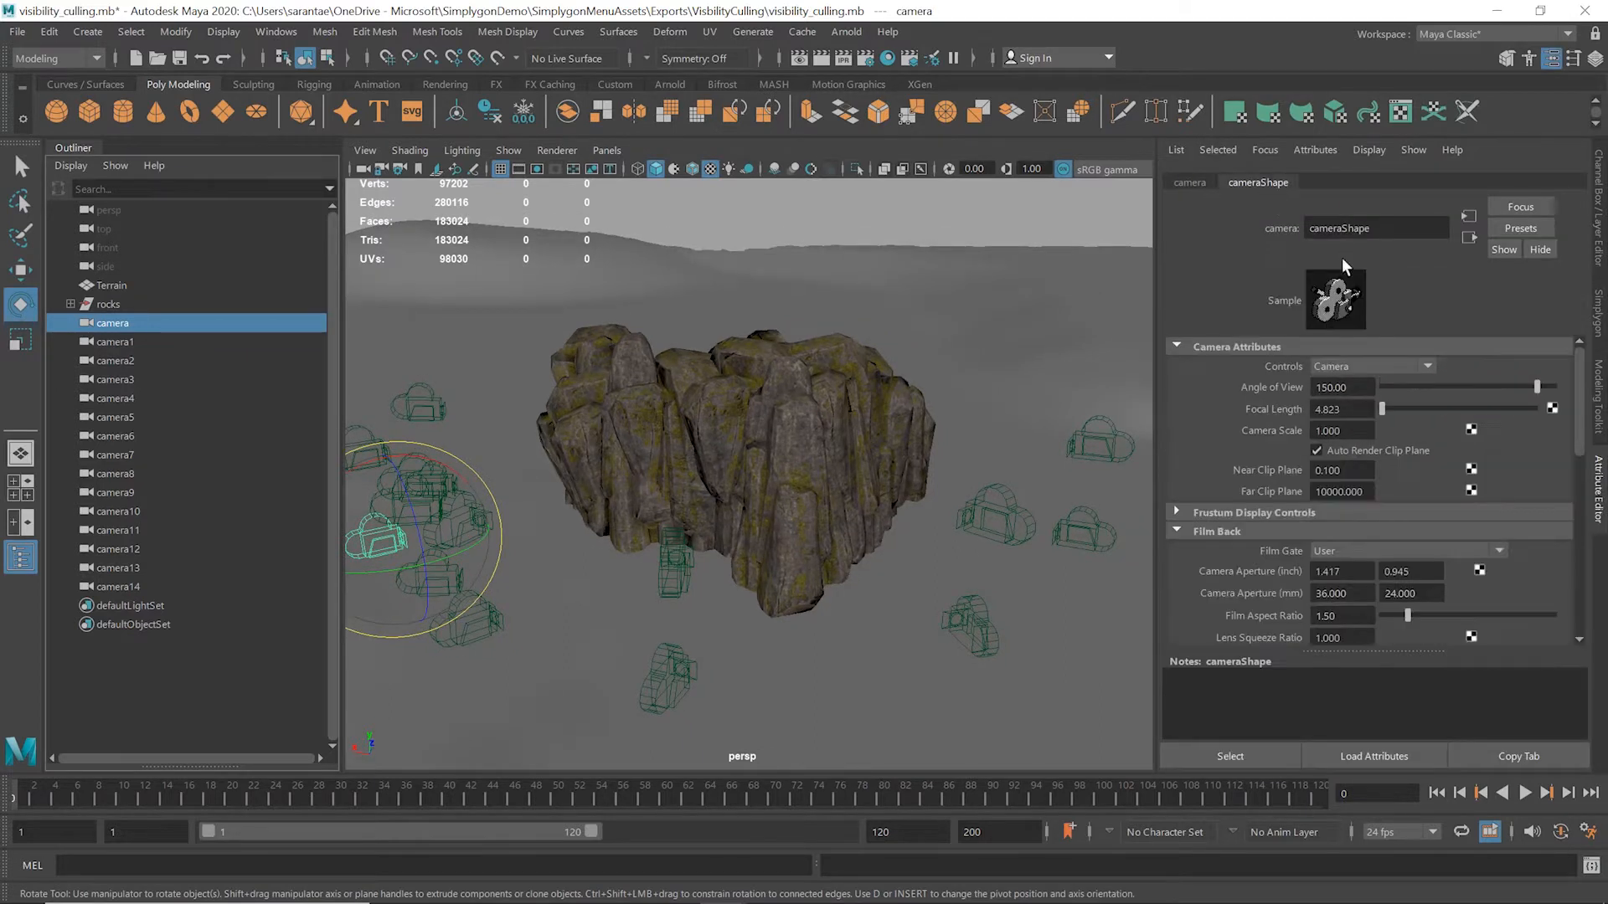
pyautogui.click(1340, 387)
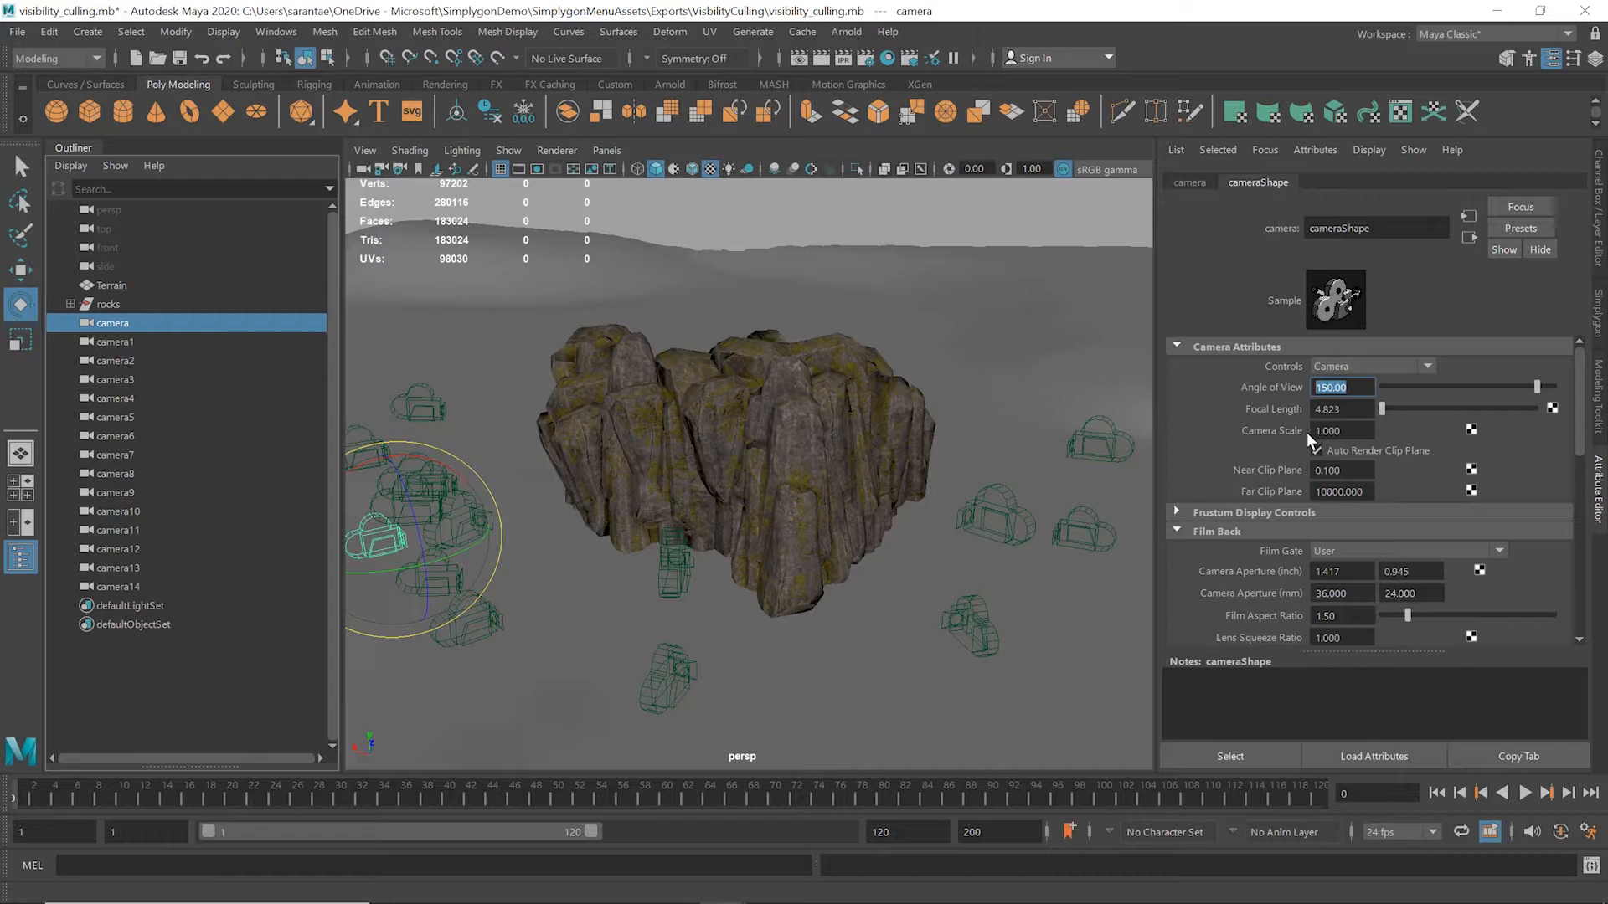
pyautogui.click(1318, 450)
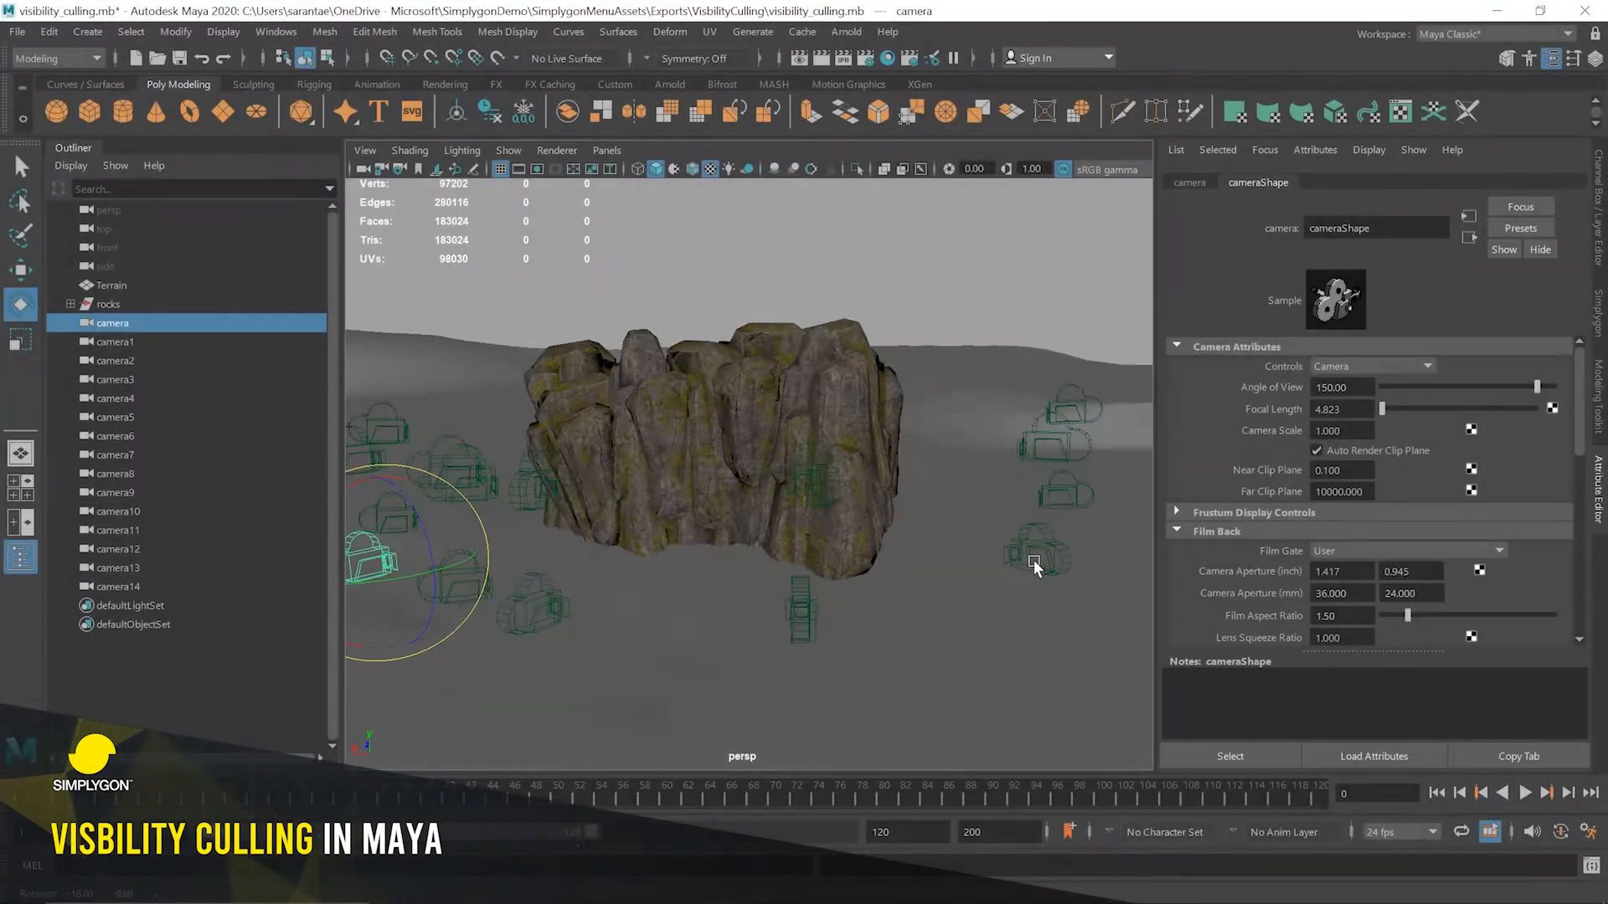
# Step: Inspect the Terrain mesh from a lower angle, then select the rocks for the Simplygon panel
pyautogui.click(110, 284)
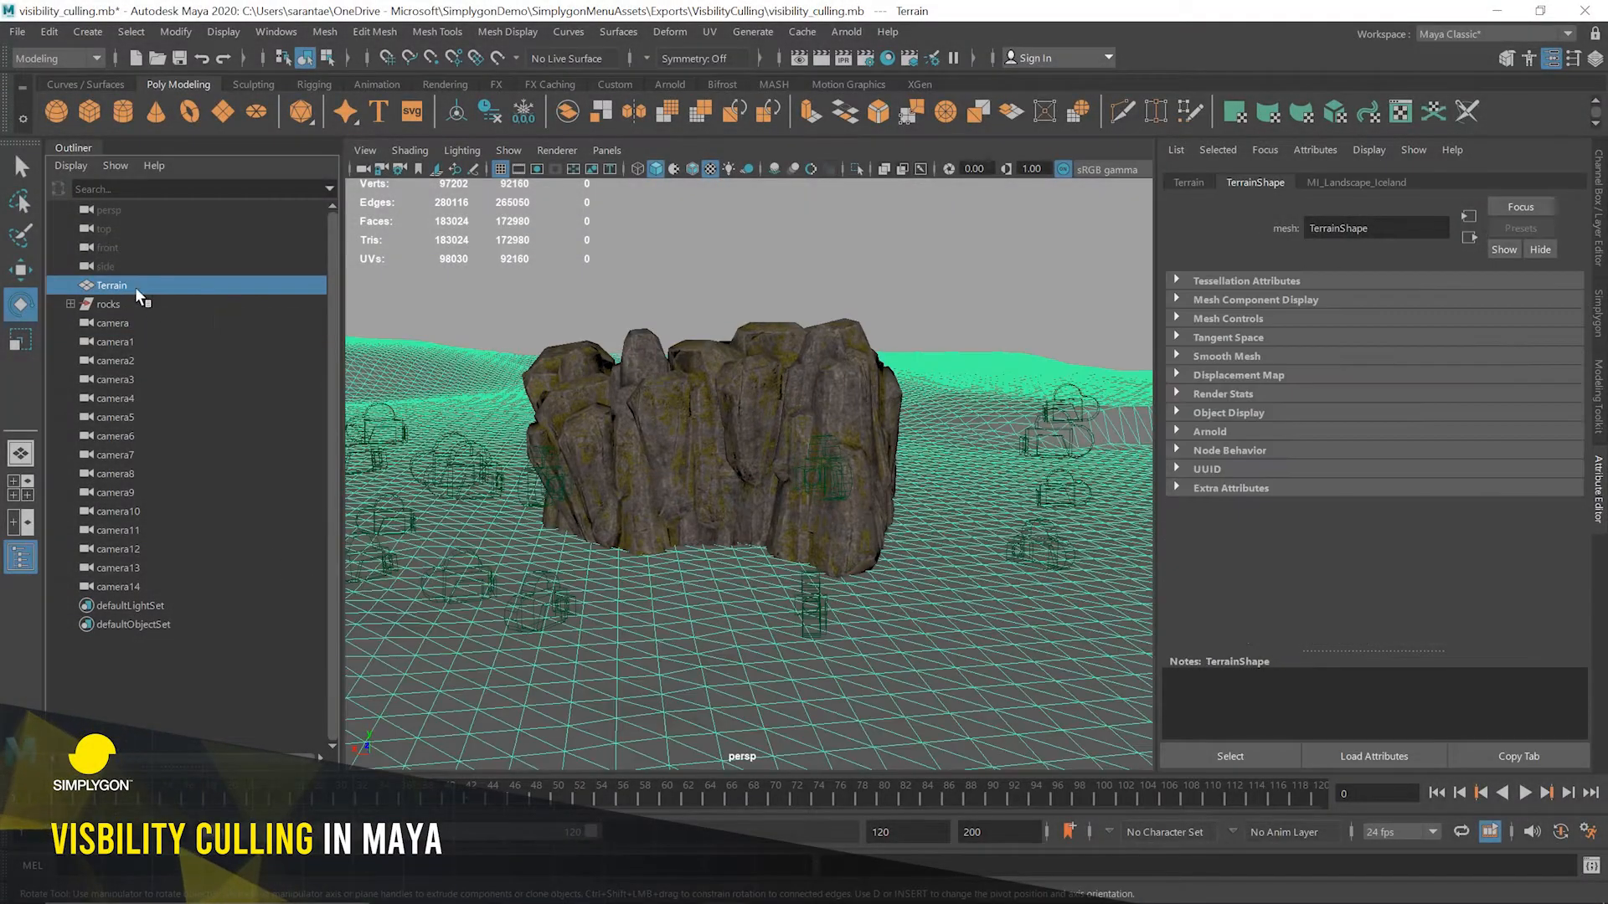
pyautogui.moveTo(738, 462); pyautogui.dragTo(610, 537)
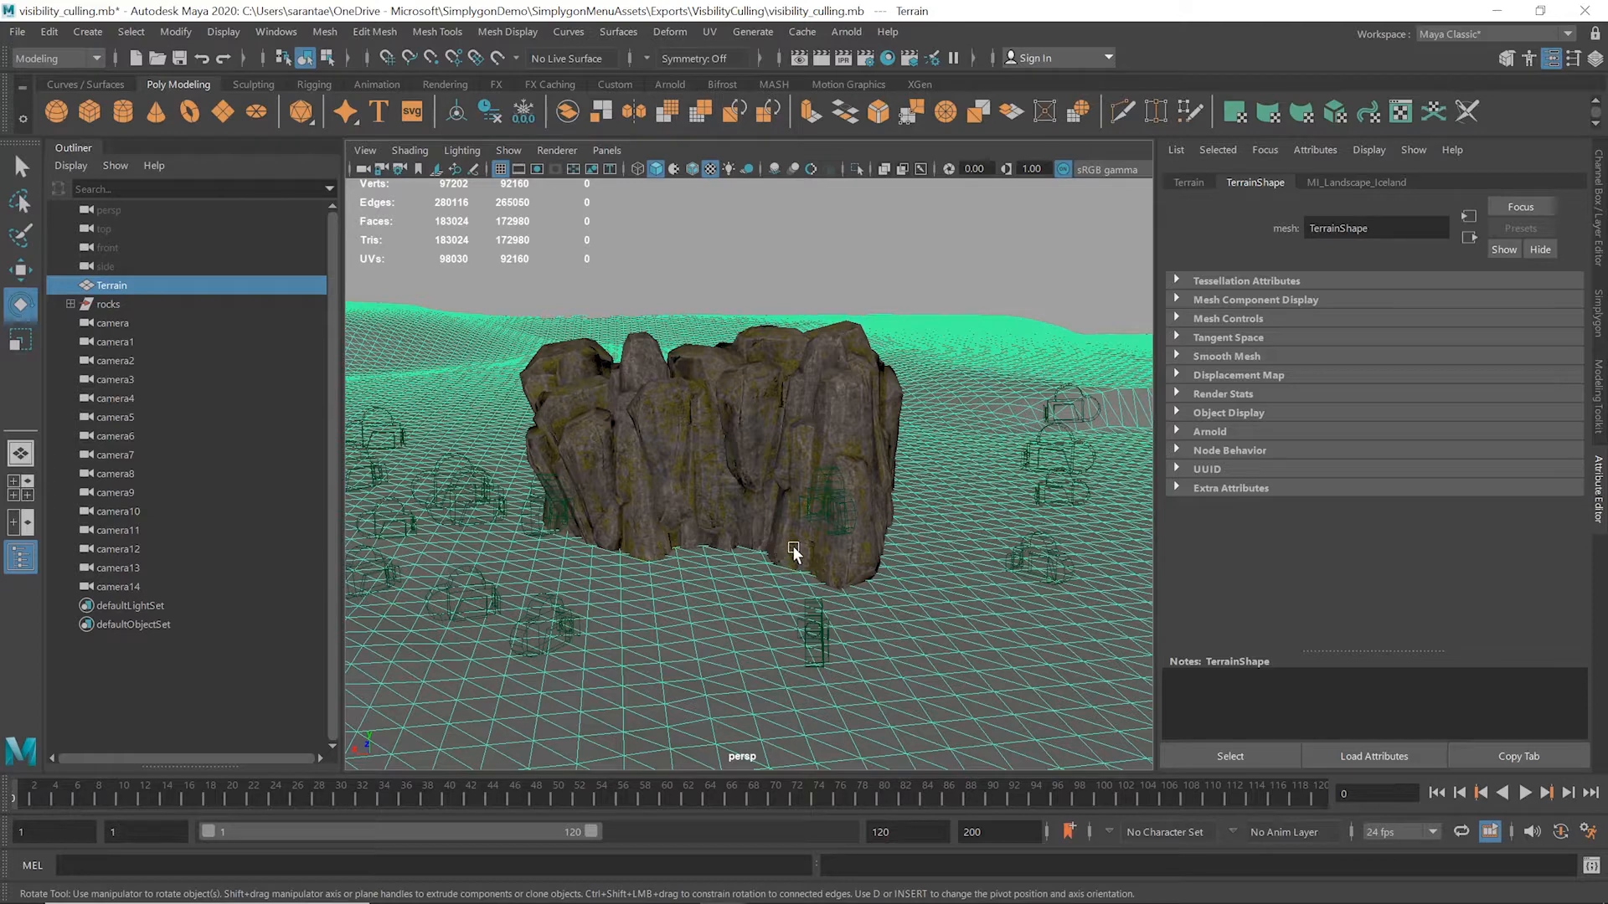
pyautogui.moveTo(802, 568)
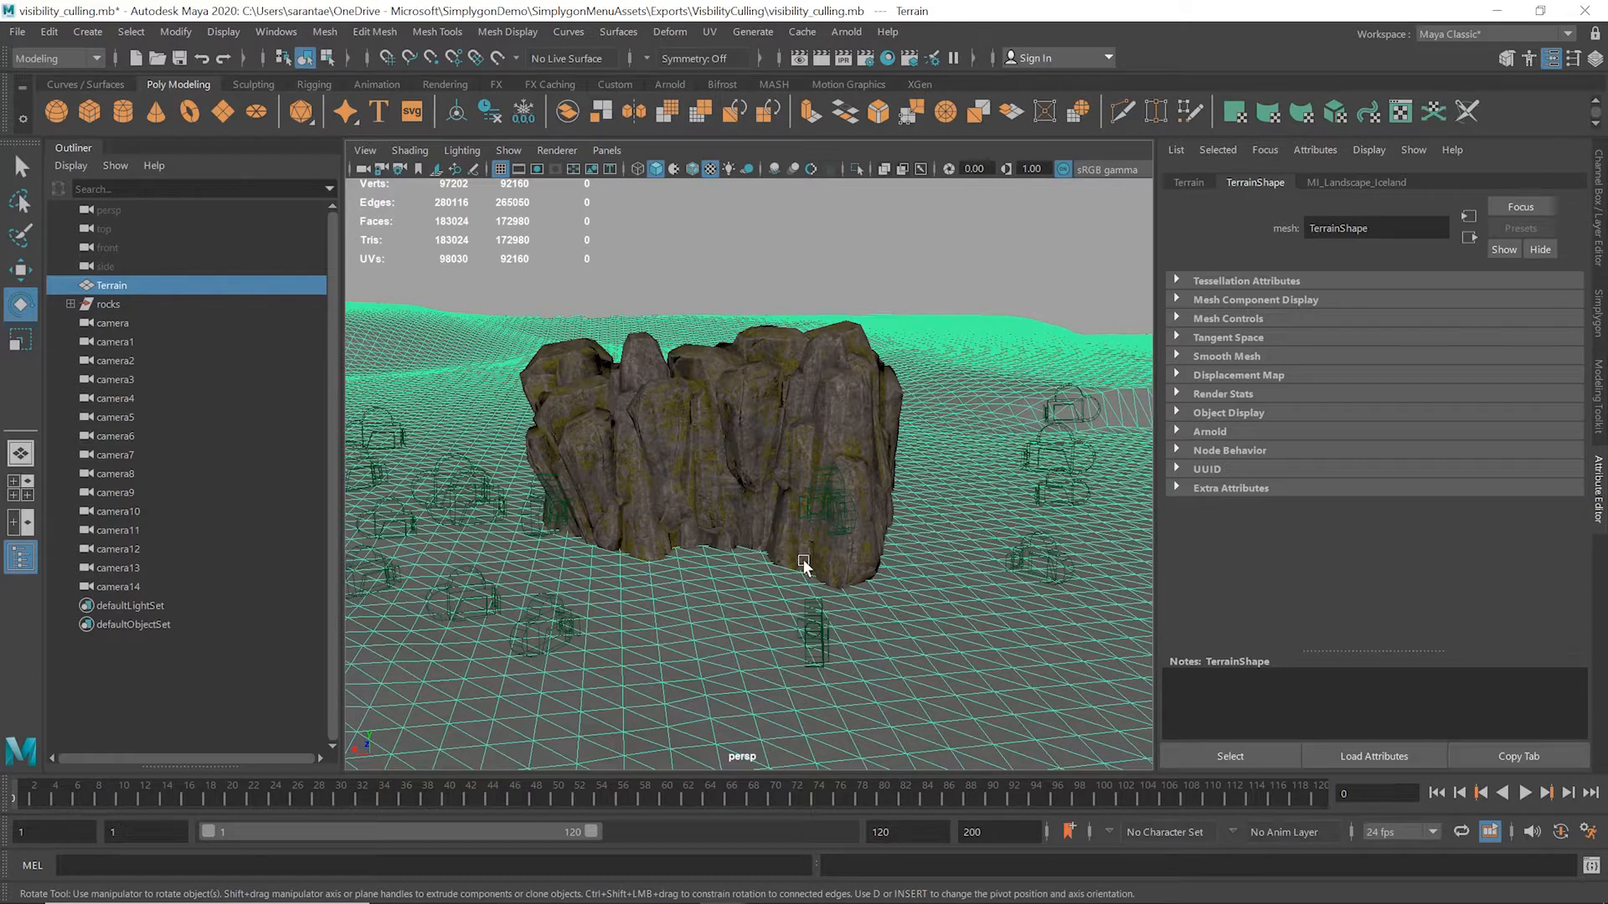
pyautogui.click(107, 303)
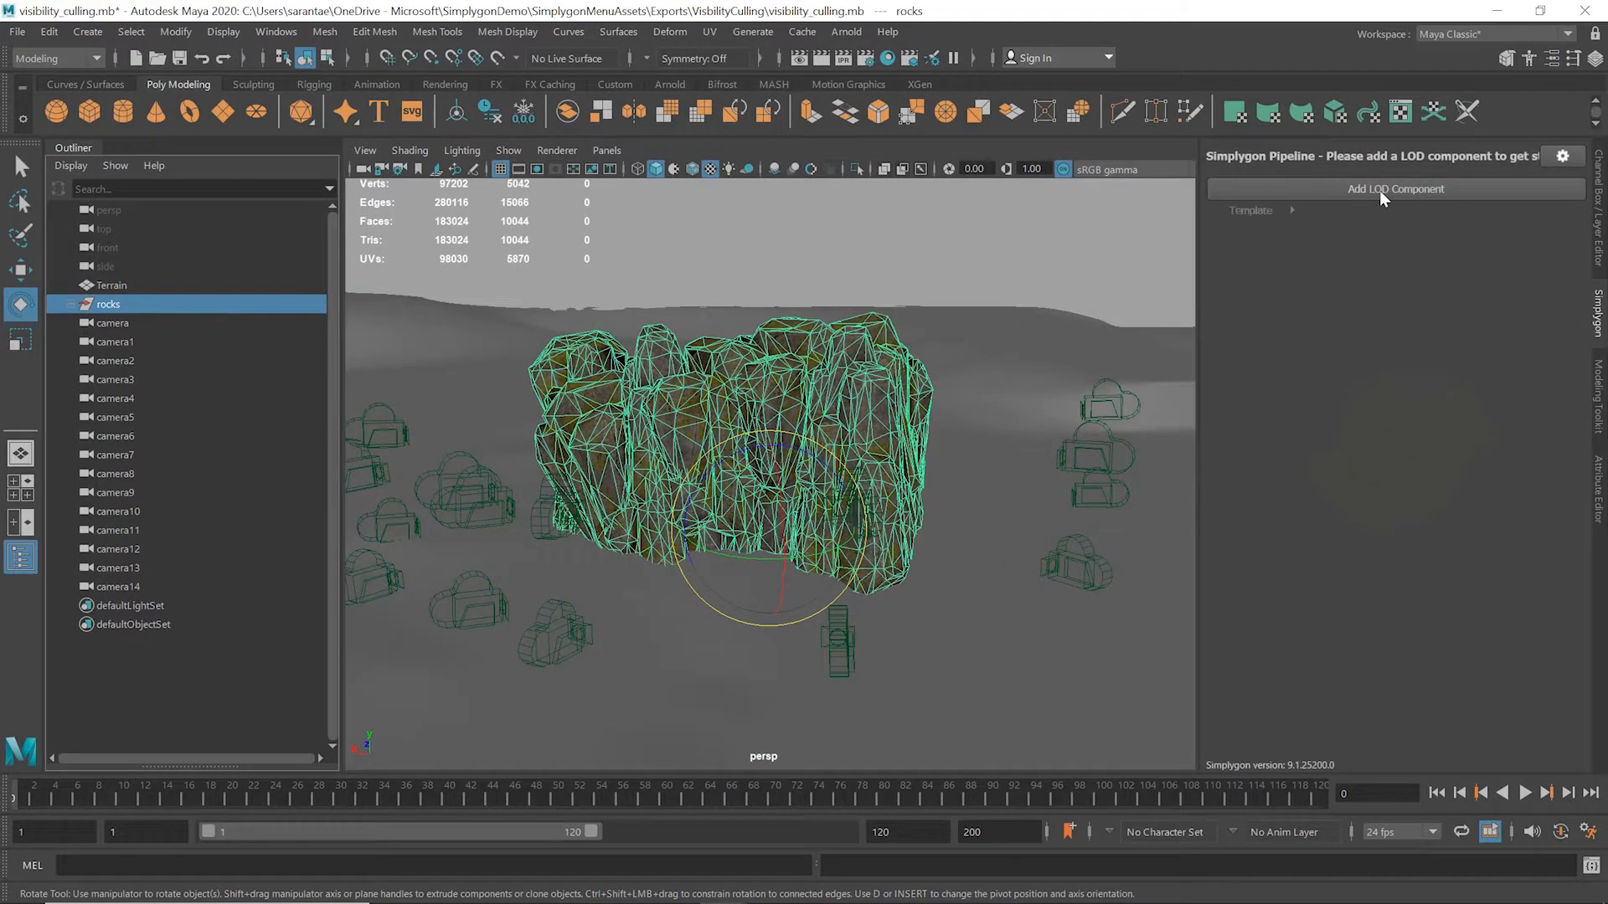
# Step: Add an advanced Aggregation LOD component to the rocks and enable EnableGeometryCulling in AggregationSettings
pyautogui.click(1249, 212)
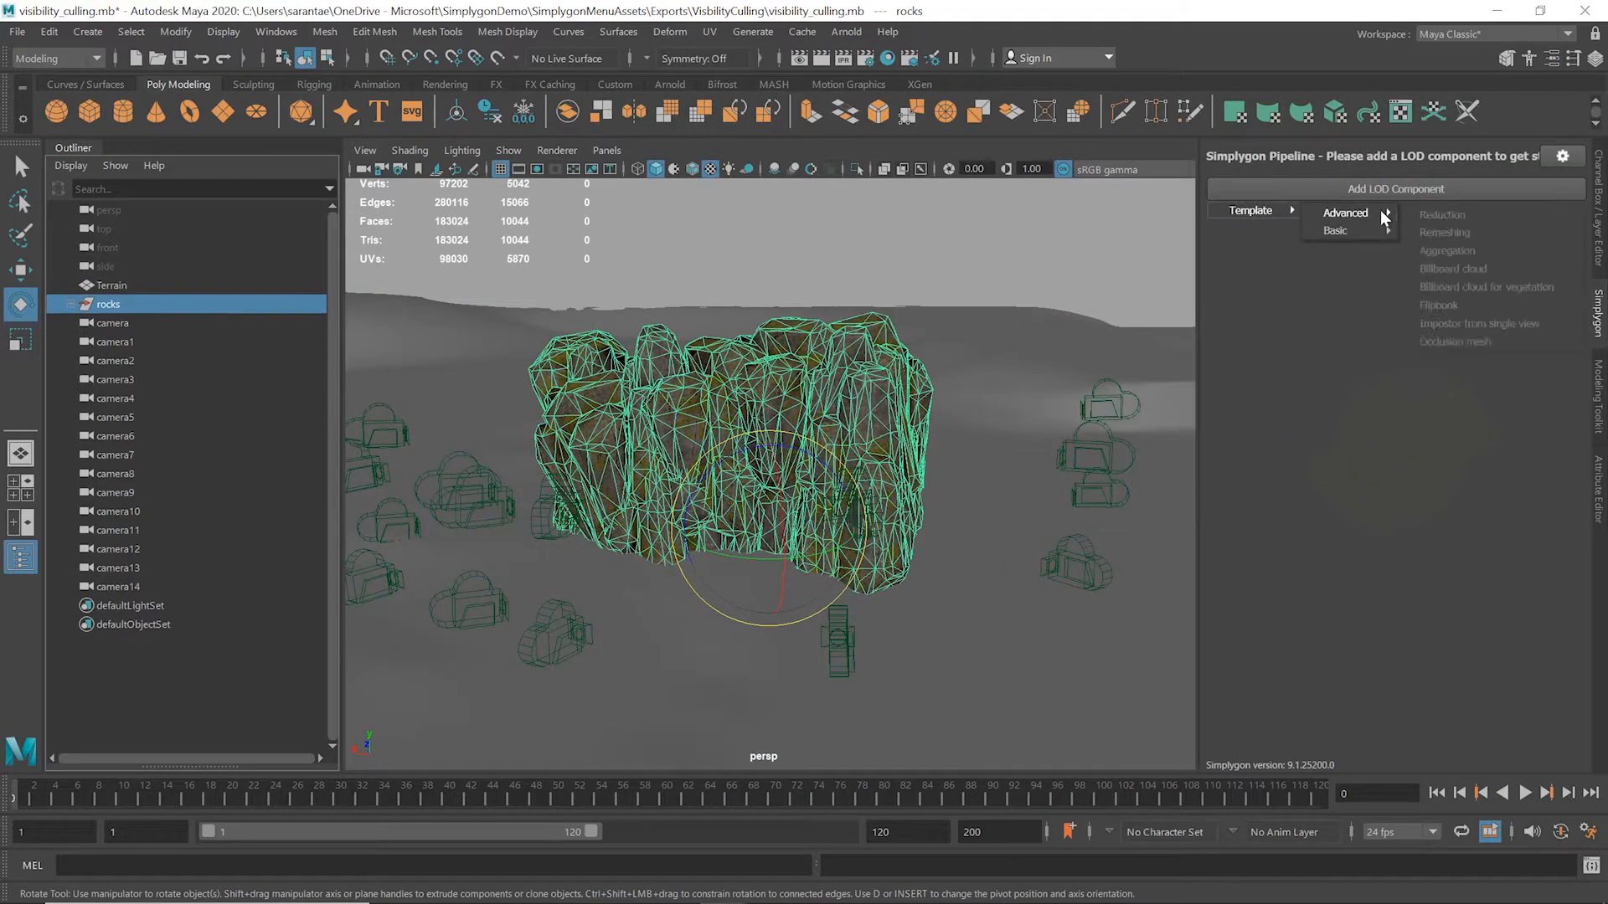
pyautogui.click(1446, 250)
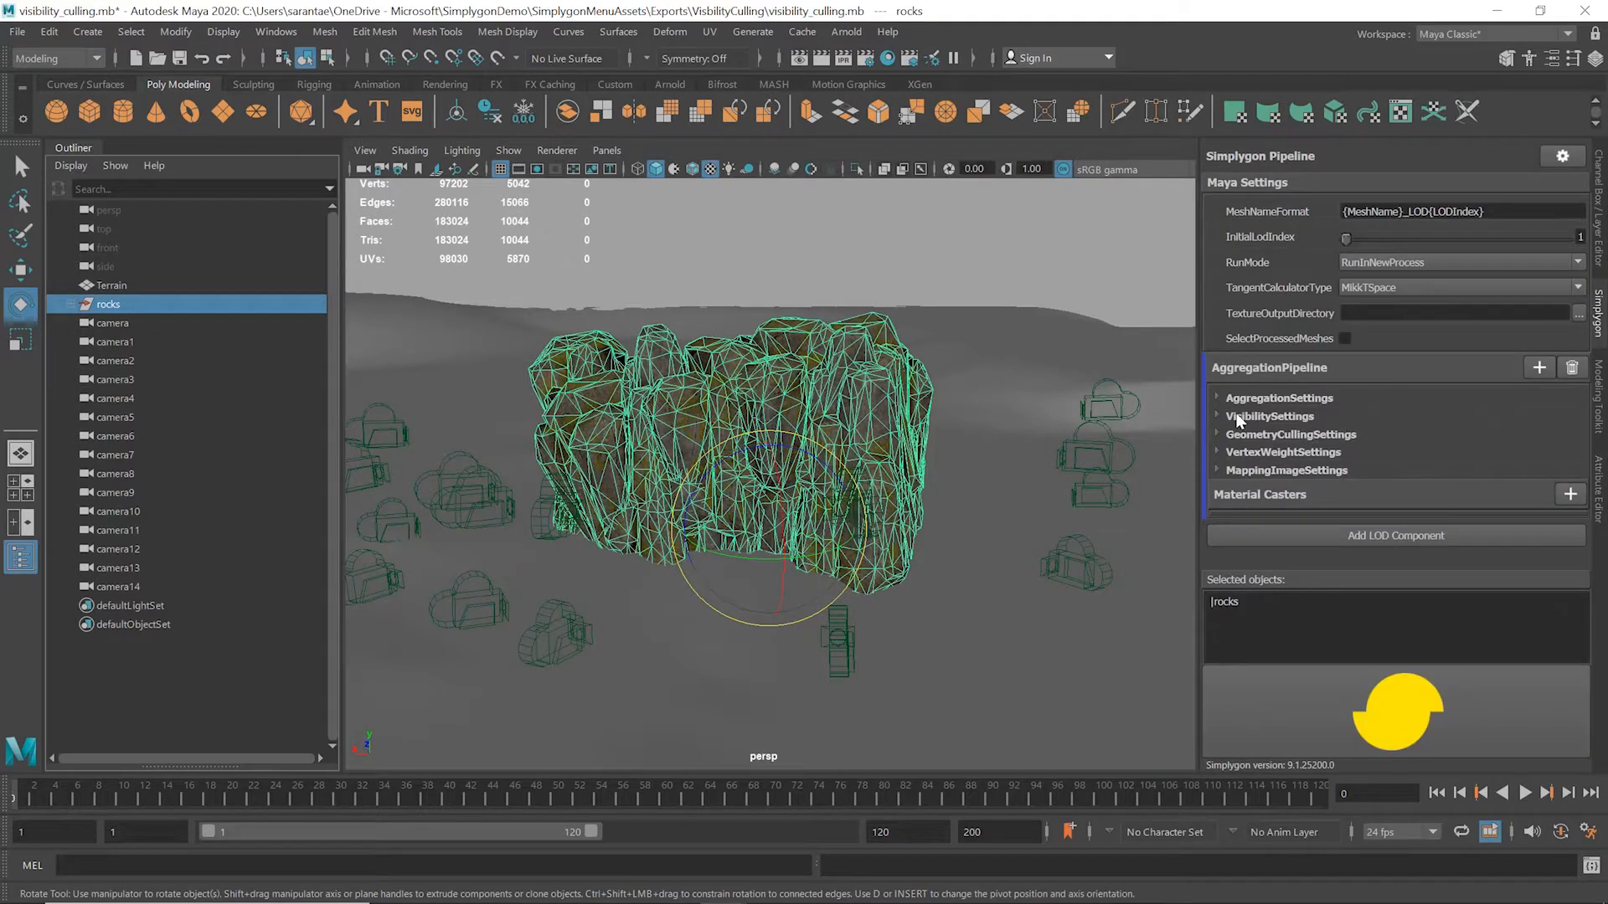
pyautogui.moveTo(1236, 416)
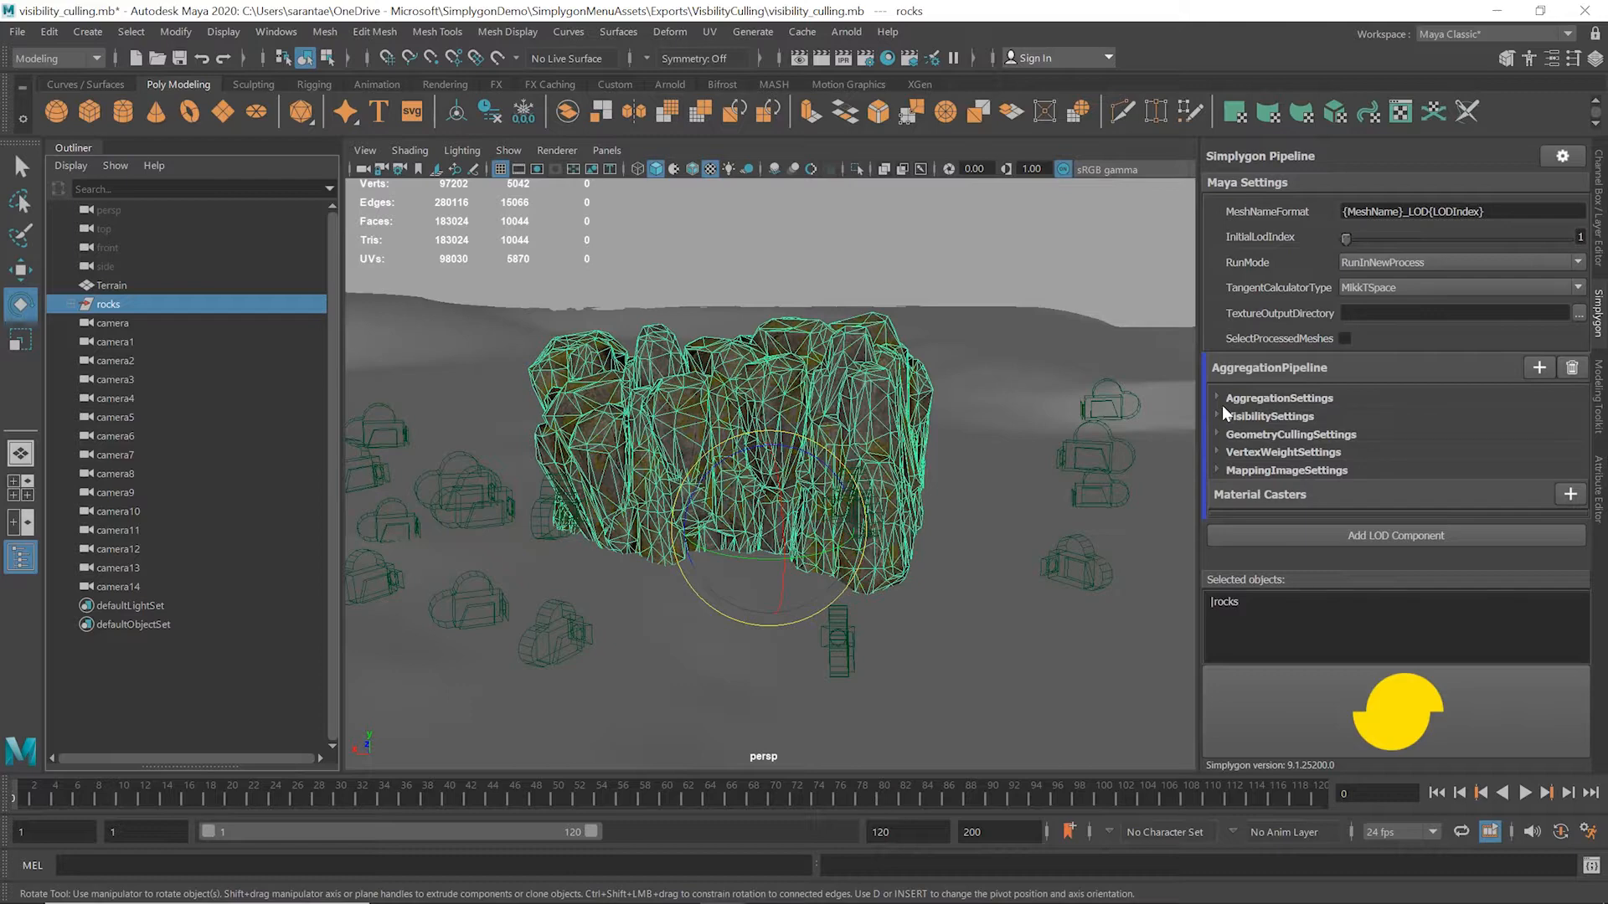
pyautogui.click(1221, 399)
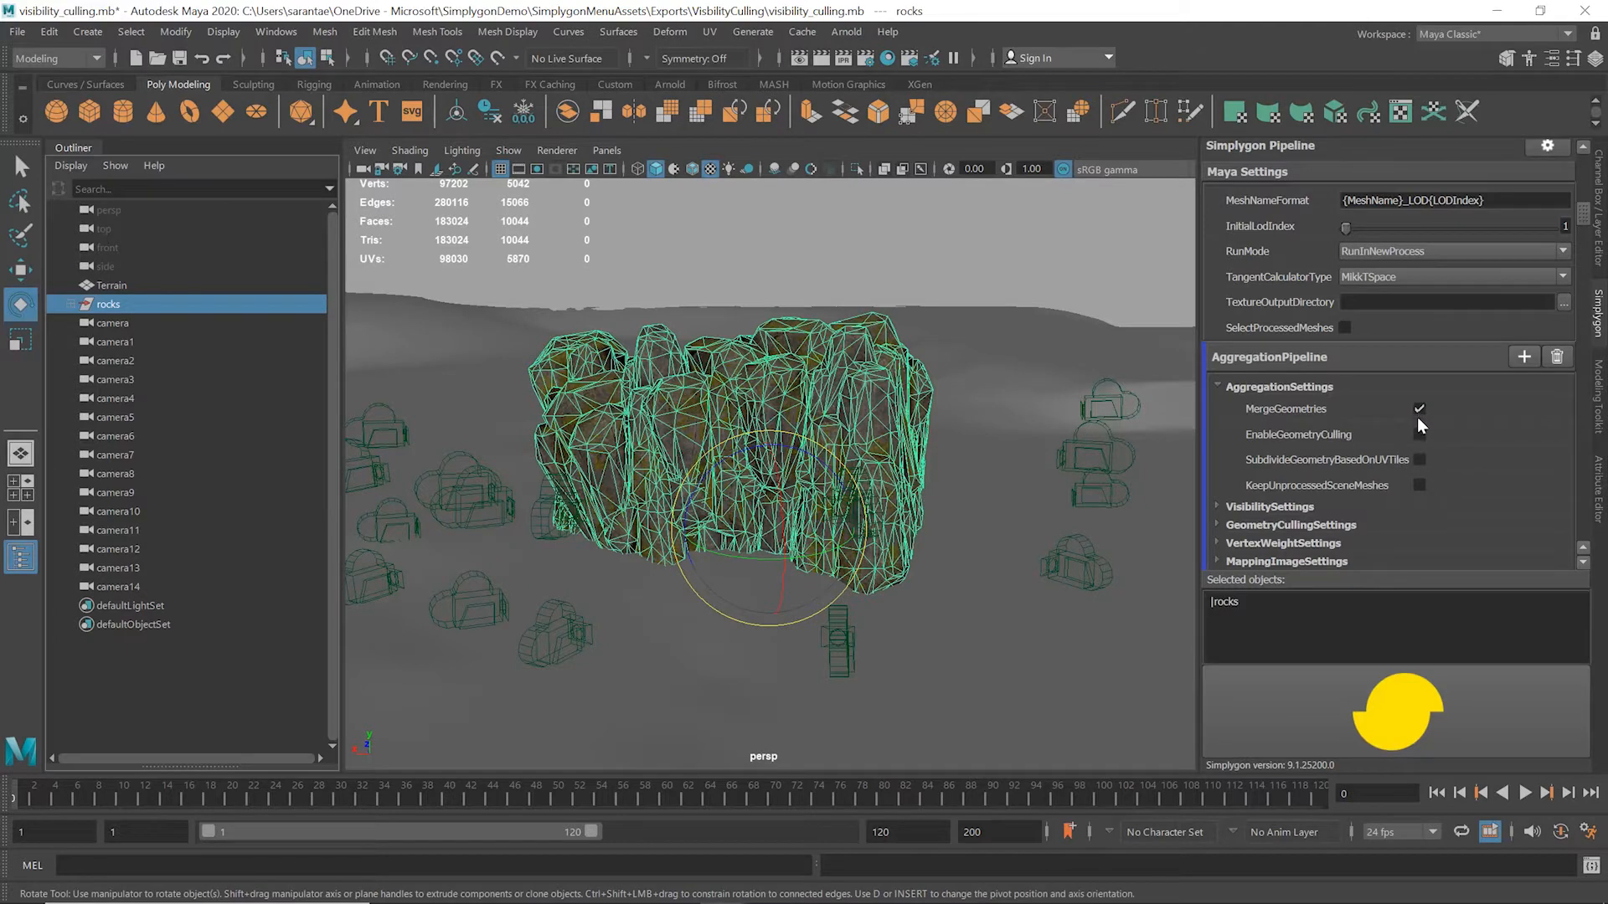
pyautogui.click(1421, 435)
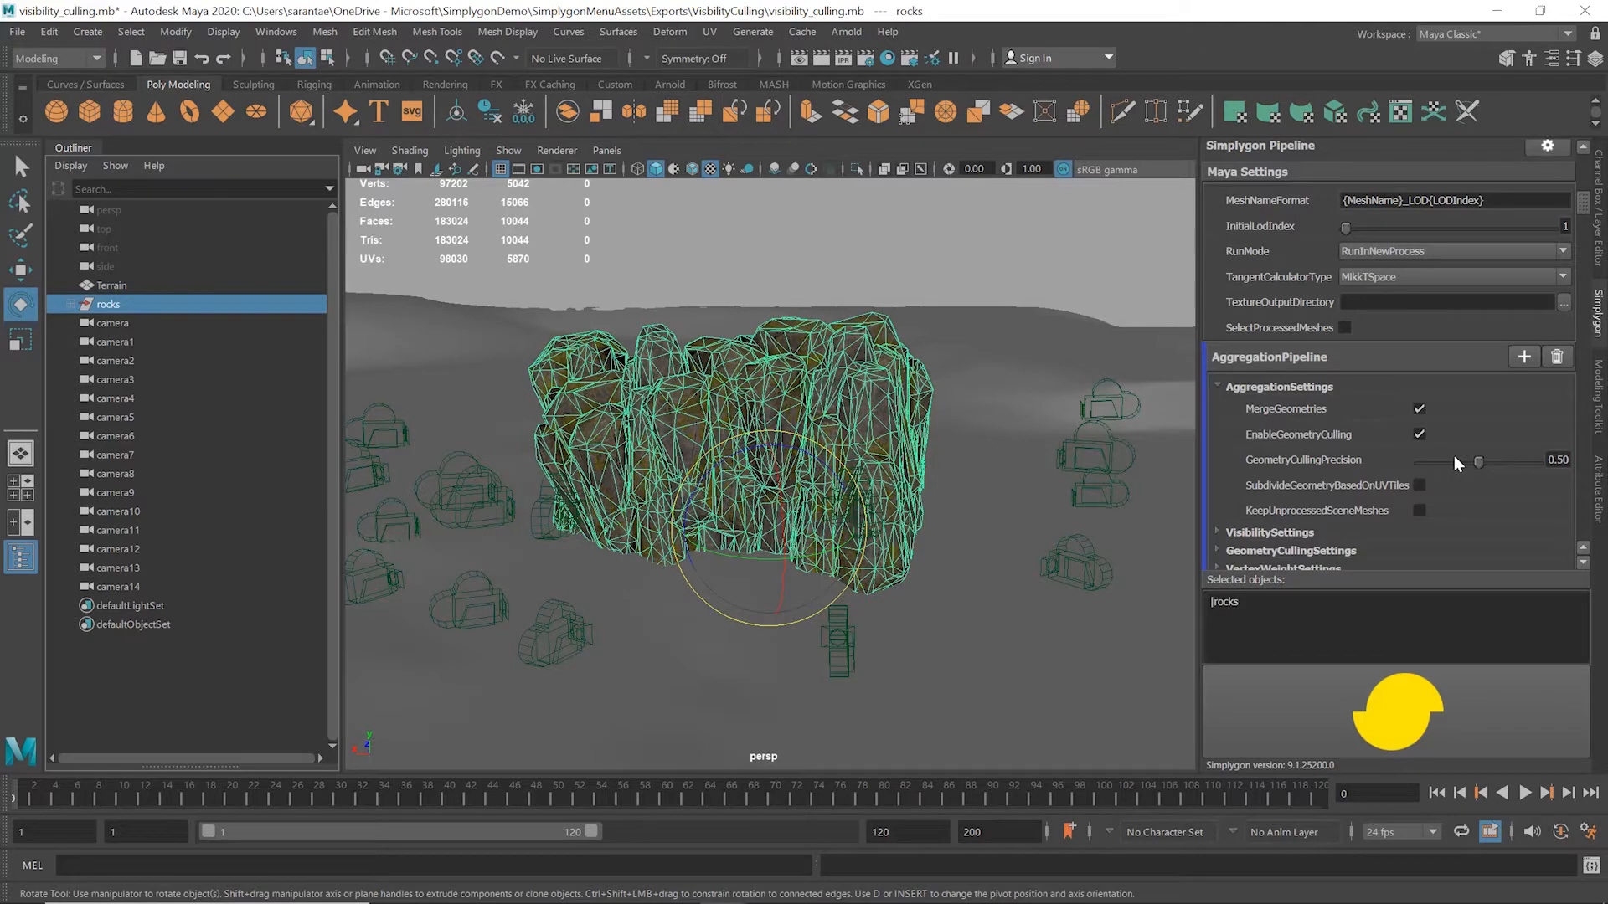
pyautogui.scroll(-3)
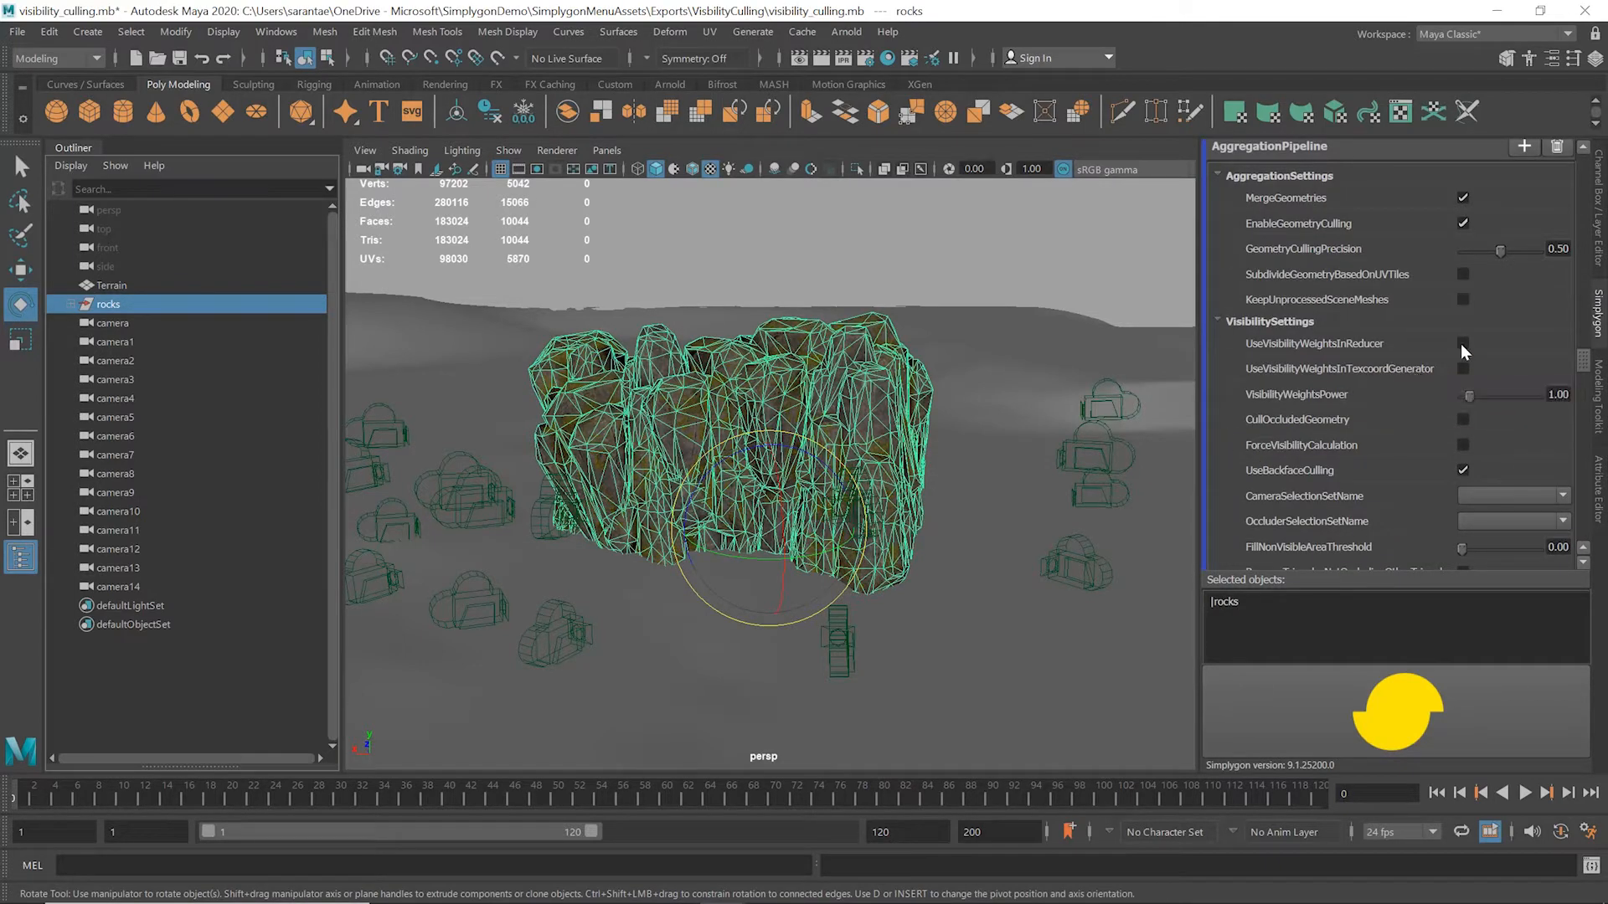
# Step: Enable UseVisibilityWeightsInReducer and CullOccludedGeometry in the rocks' VisibilitySettings
pyautogui.click(1464, 343)
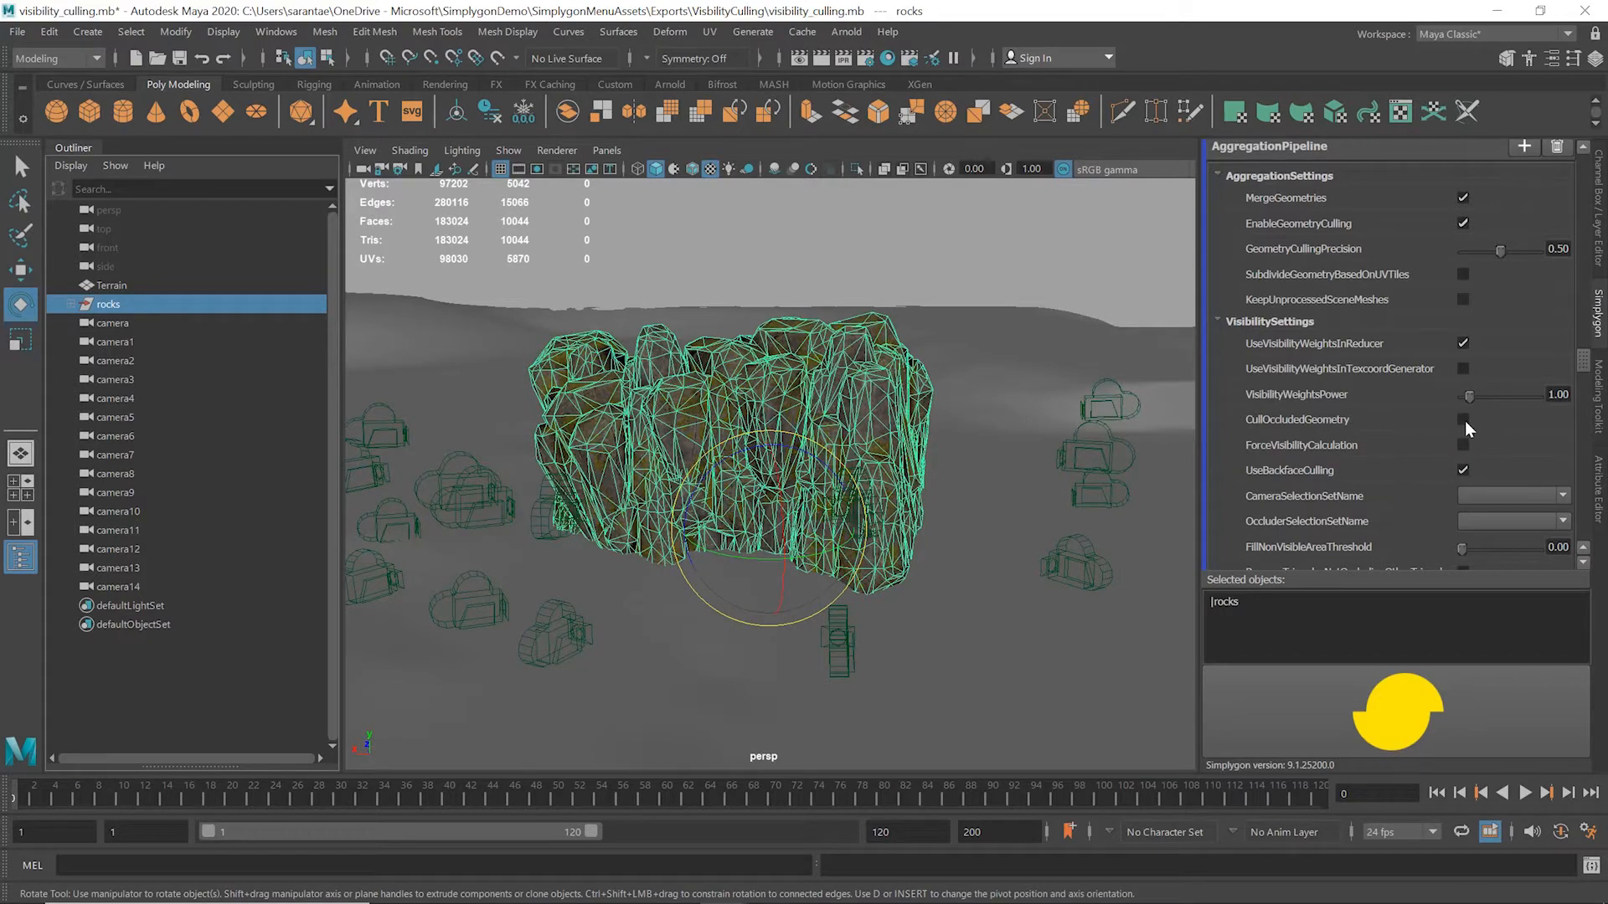
pyautogui.click(1462, 419)
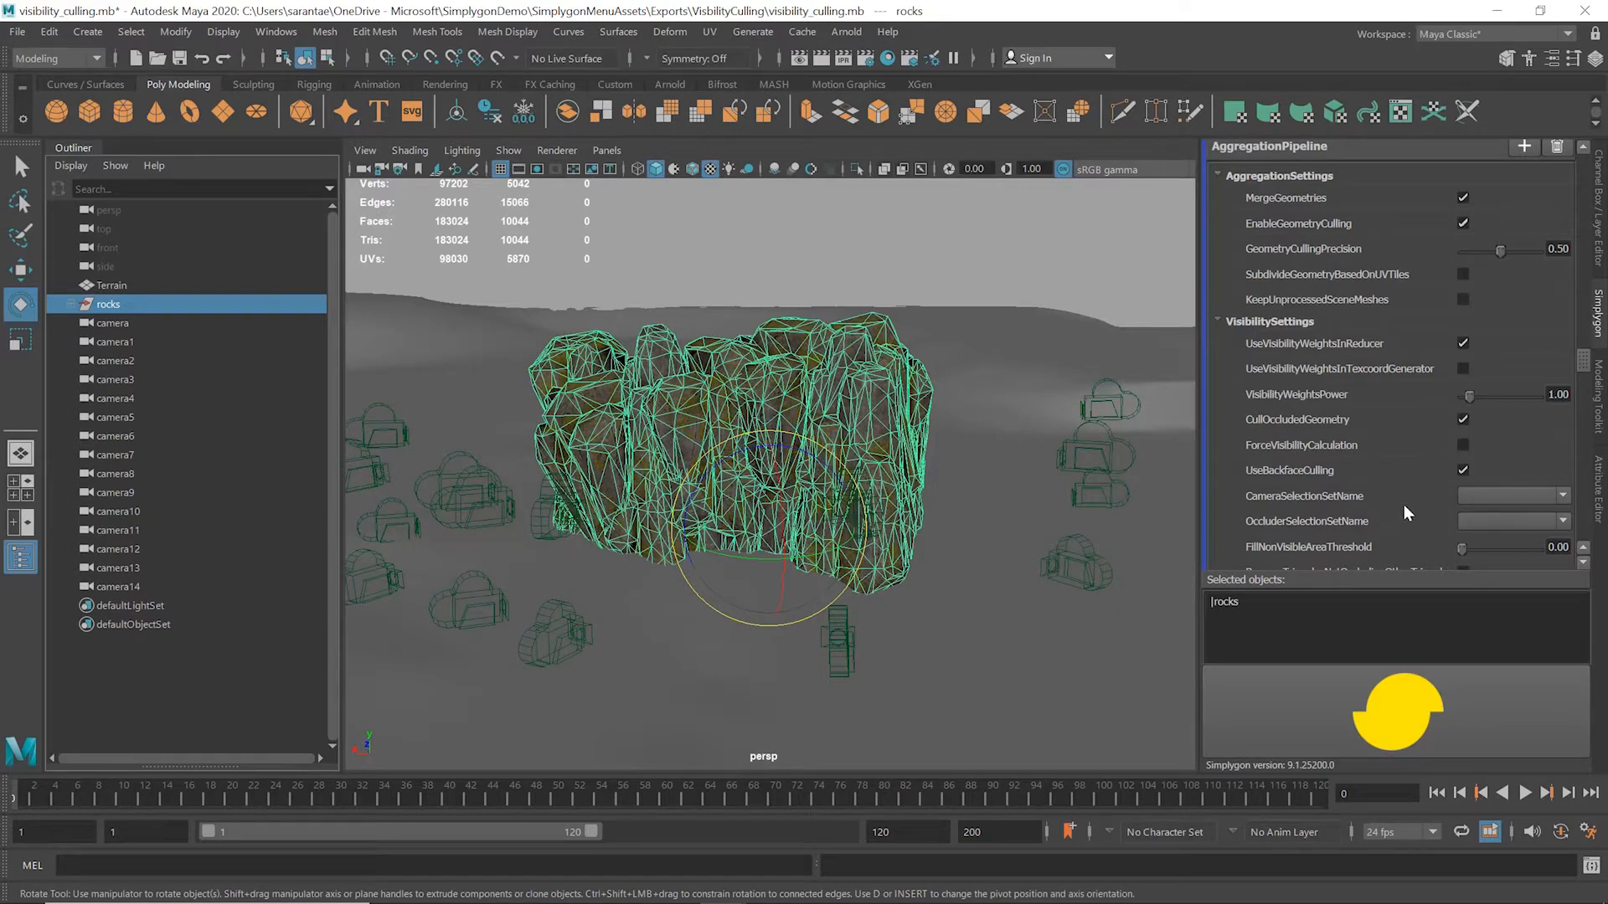
pyautogui.moveTo(1448, 484)
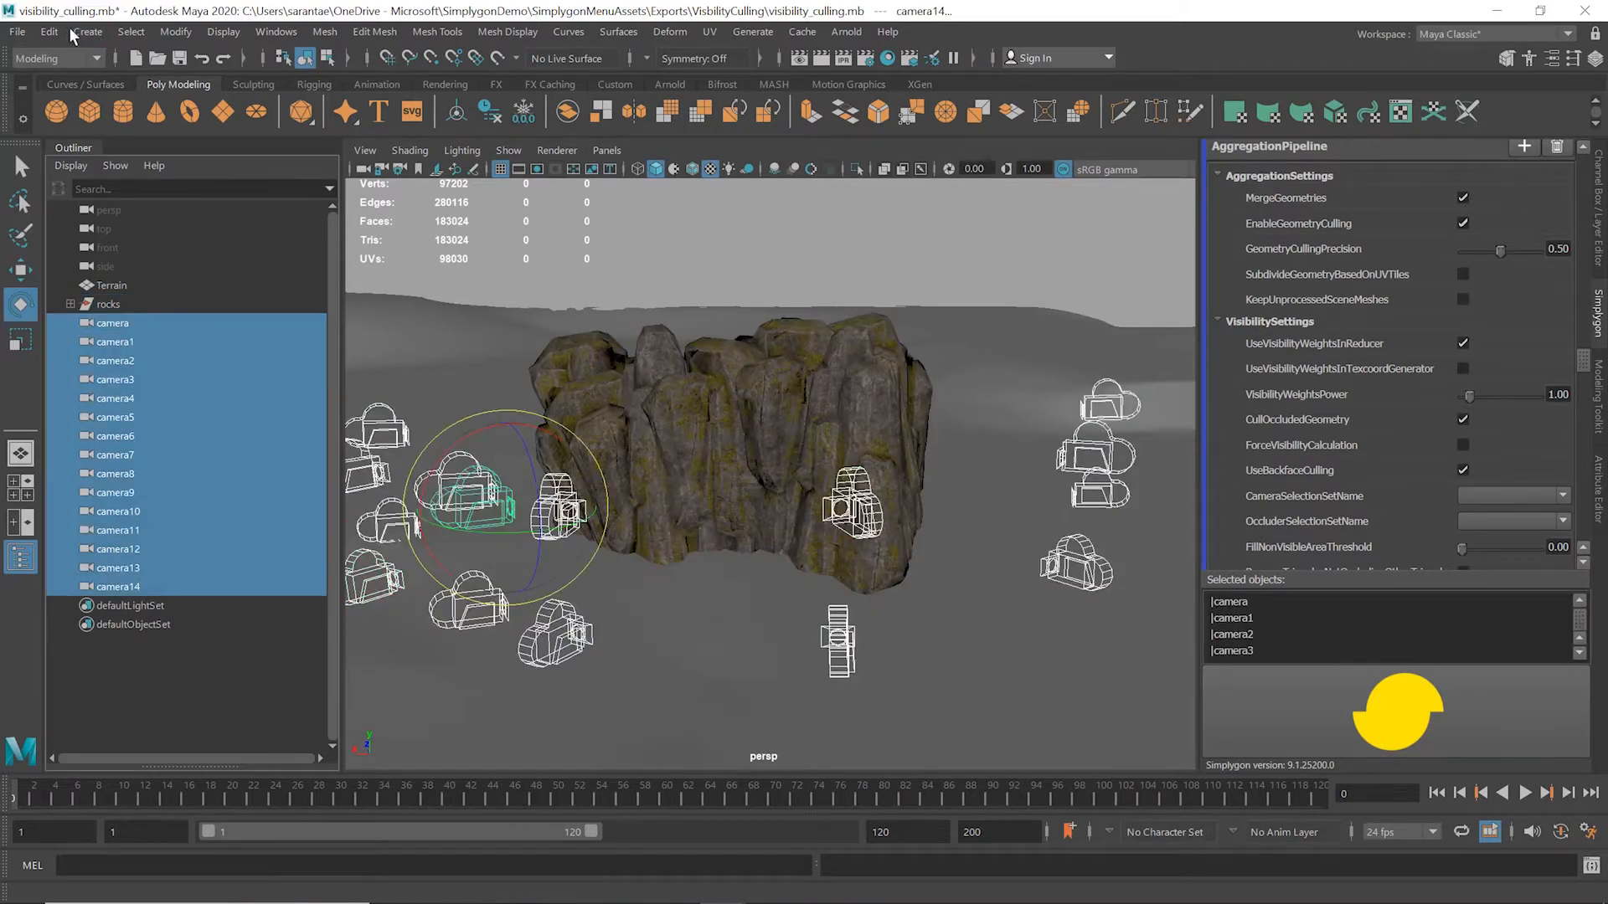
# Step: Group the cameras into a set, then create a 'clipping' set holding the Terrain
pyautogui.click(87, 32)
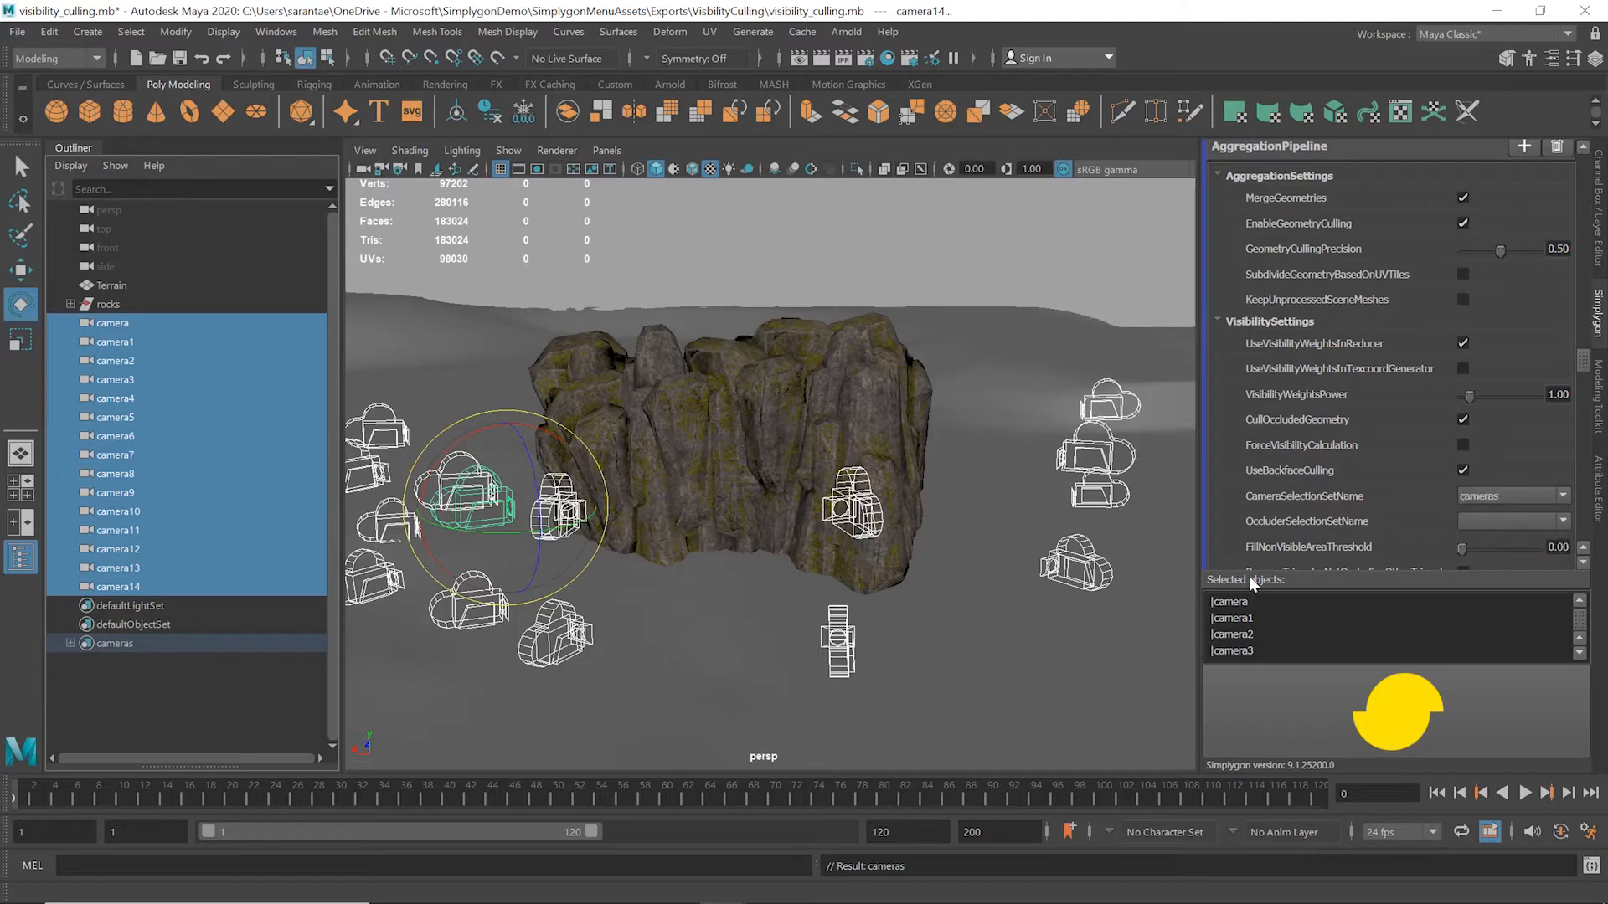
pyautogui.moveTo(1376, 550)
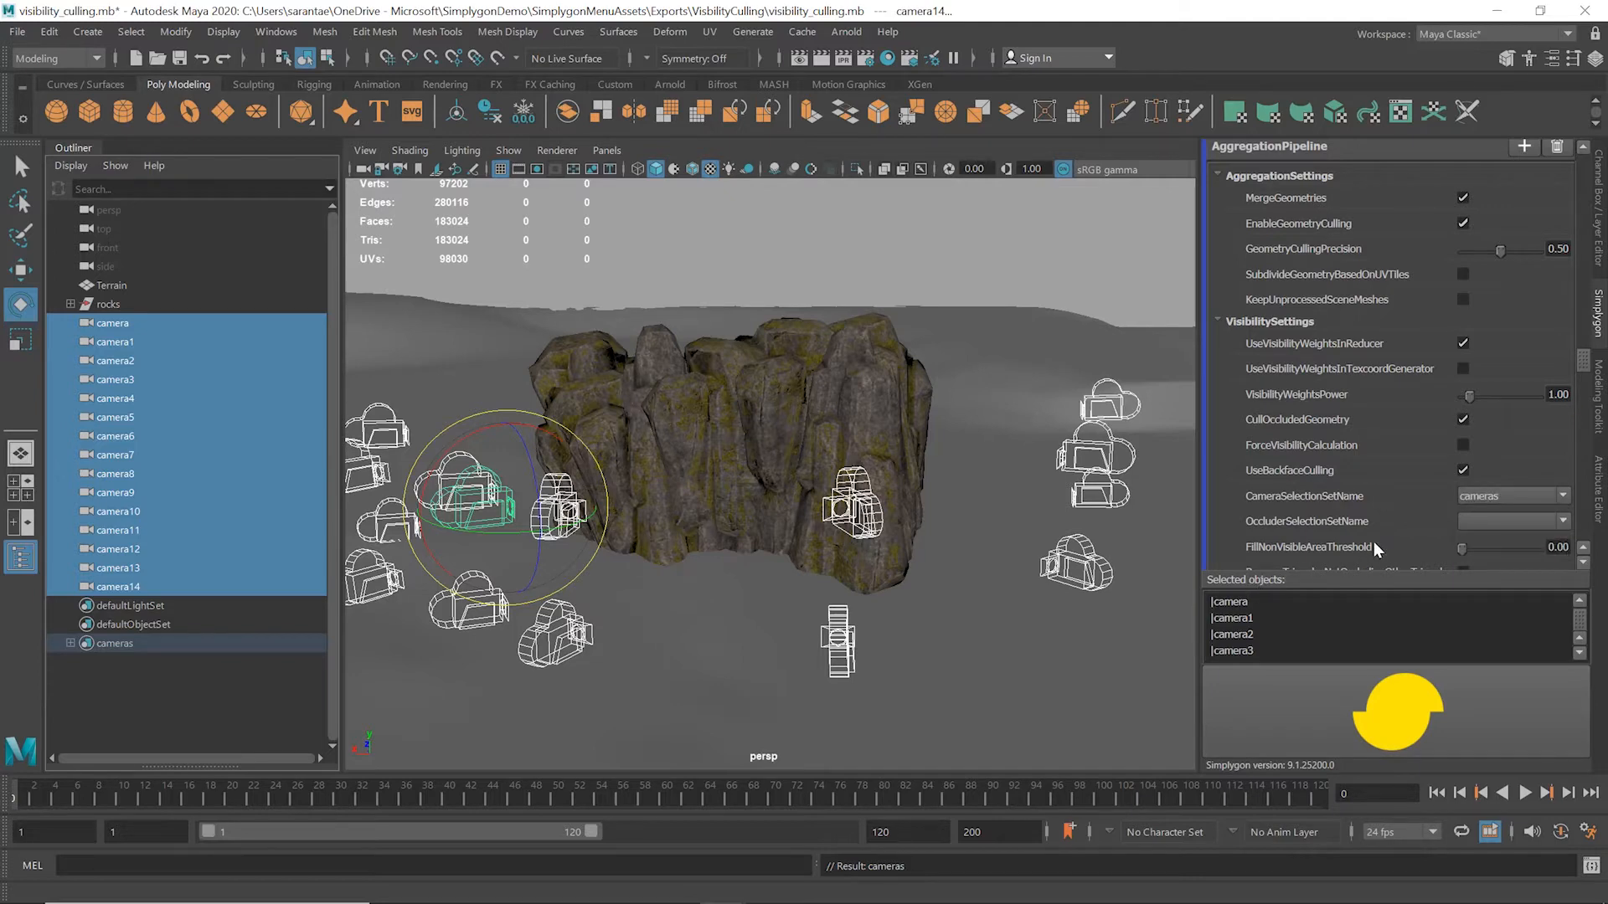
pyautogui.click(87, 30)
pyautogui.write('clippin')
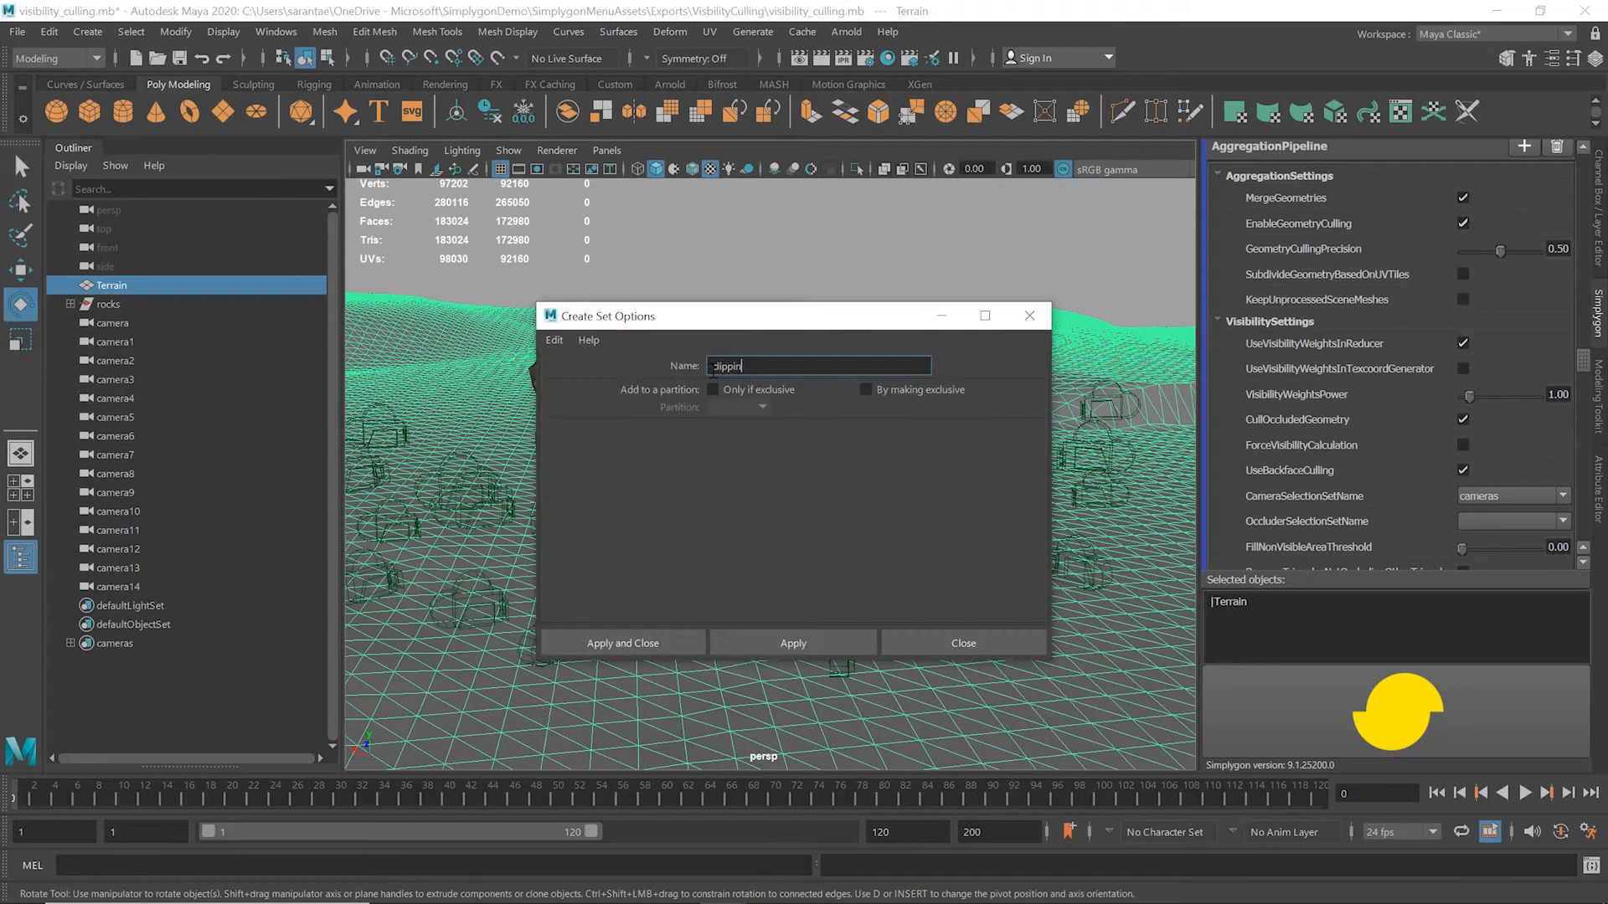
pyautogui.click(621, 643)
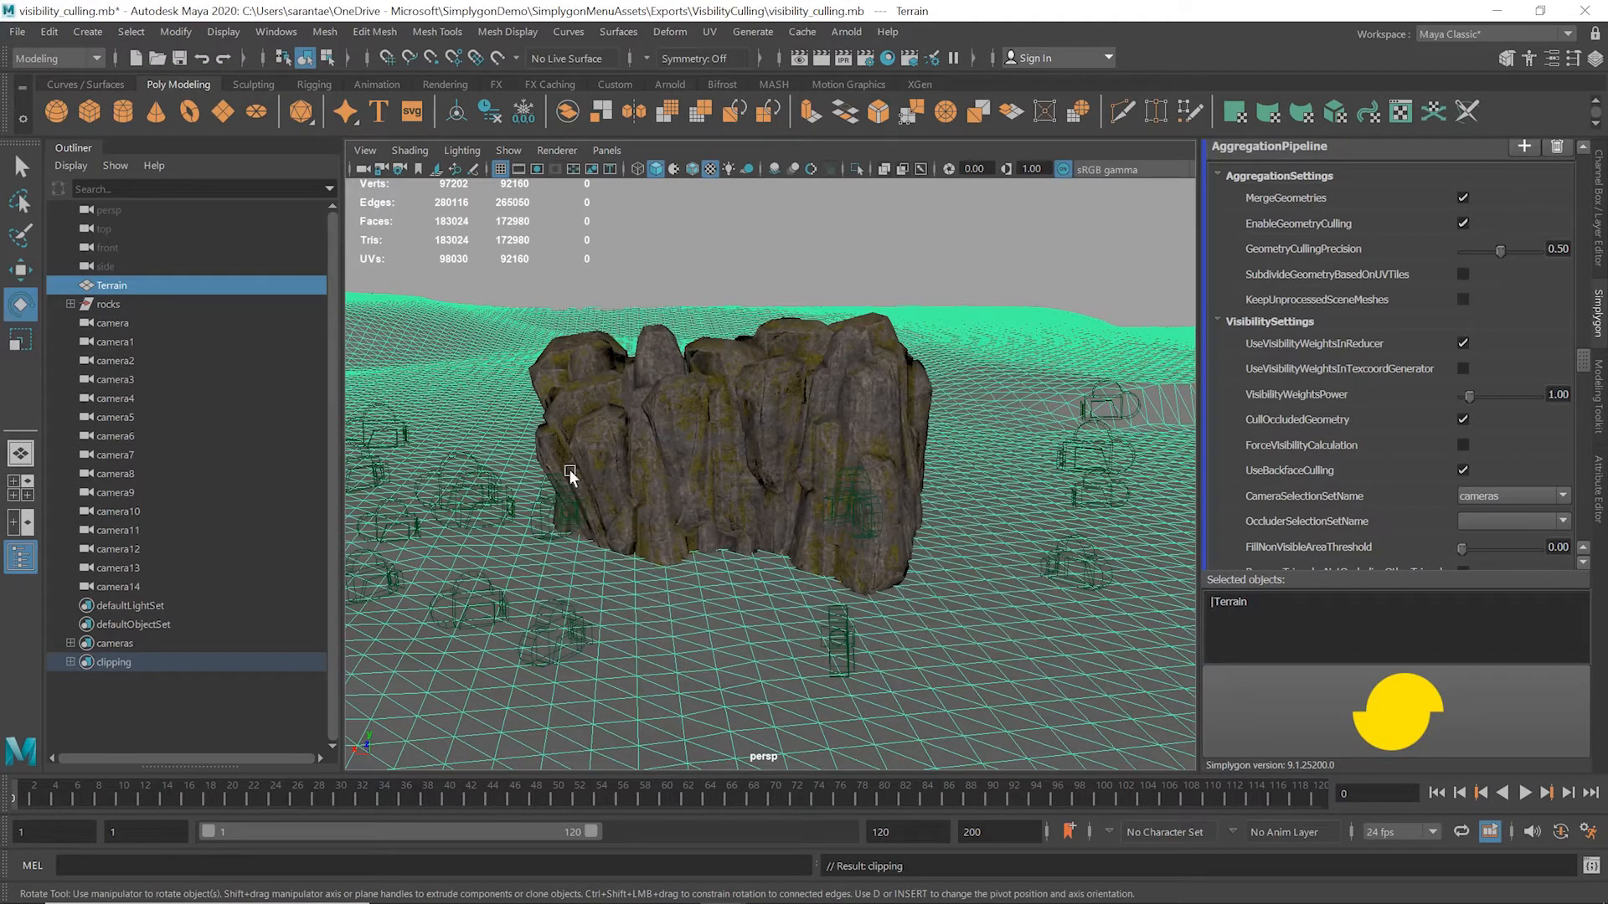
# Step: Set OccluderSelectionSetName to clipping, enable ConservativeMode and UseClippingGeometry, and select the rocks for processing
pyautogui.click(1559, 521)
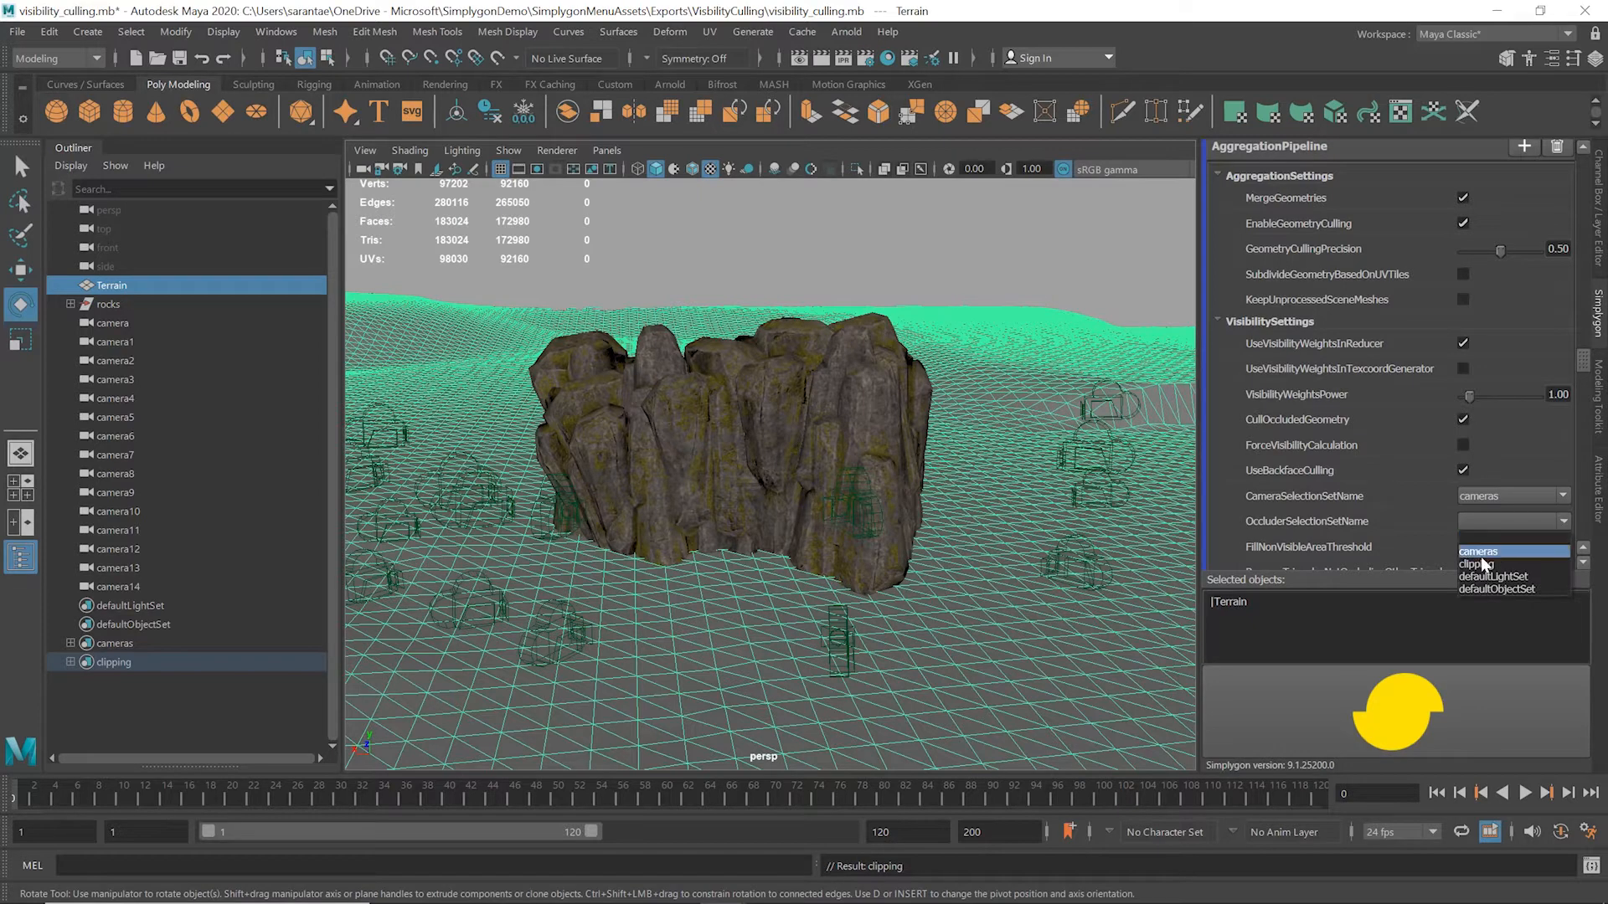
pyautogui.click(1474, 565)
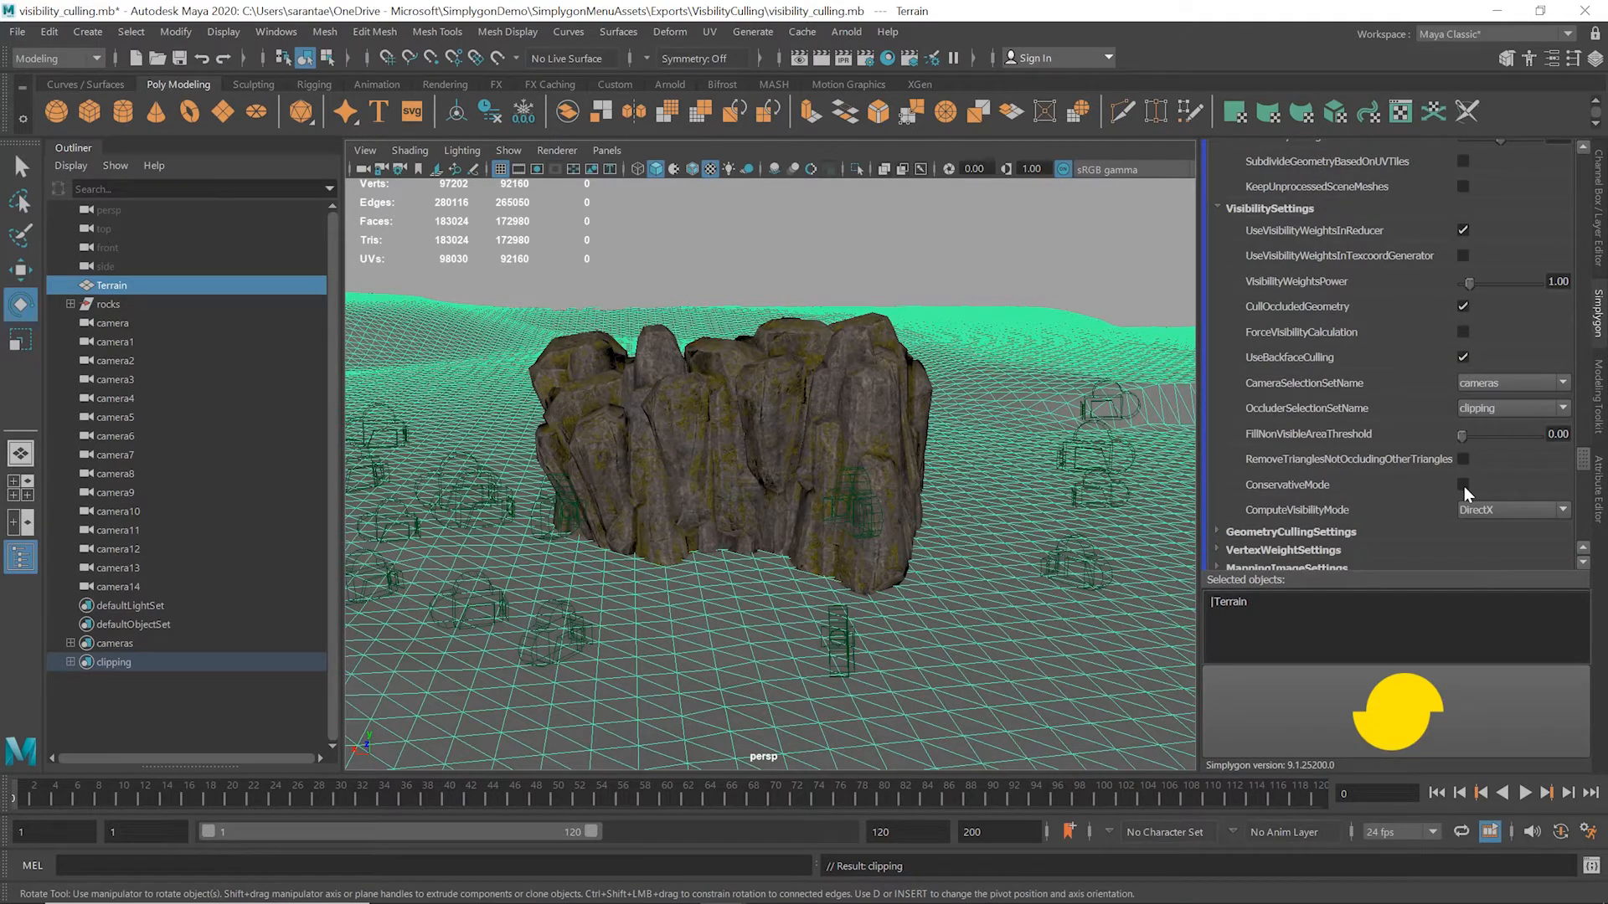
pyautogui.click(1464, 484)
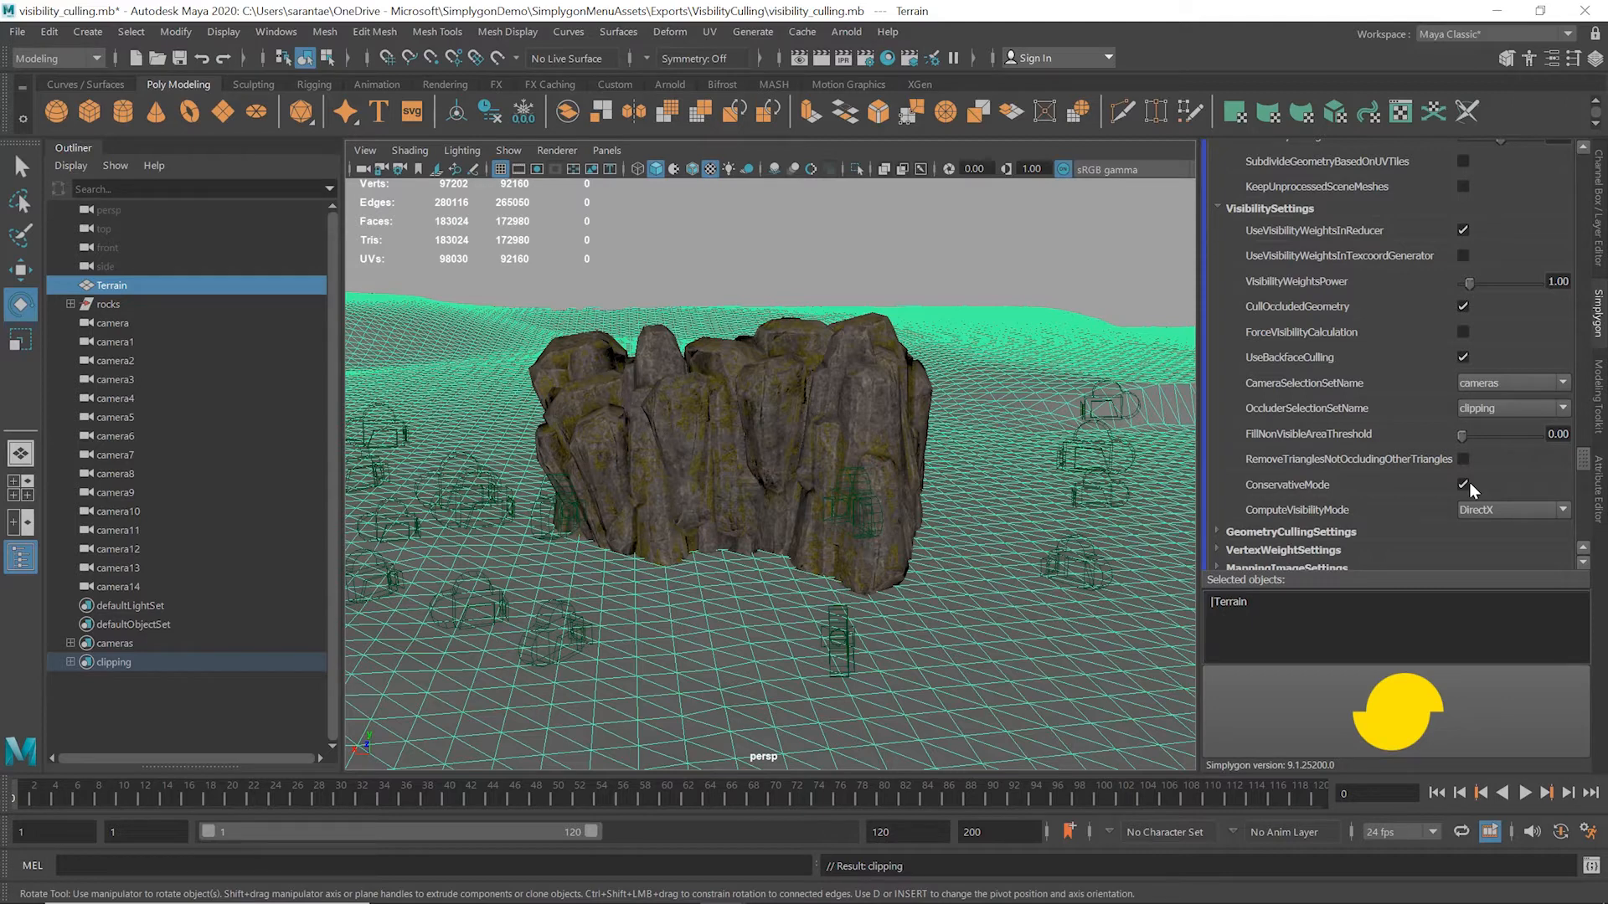
pyautogui.moveTo(1474, 493)
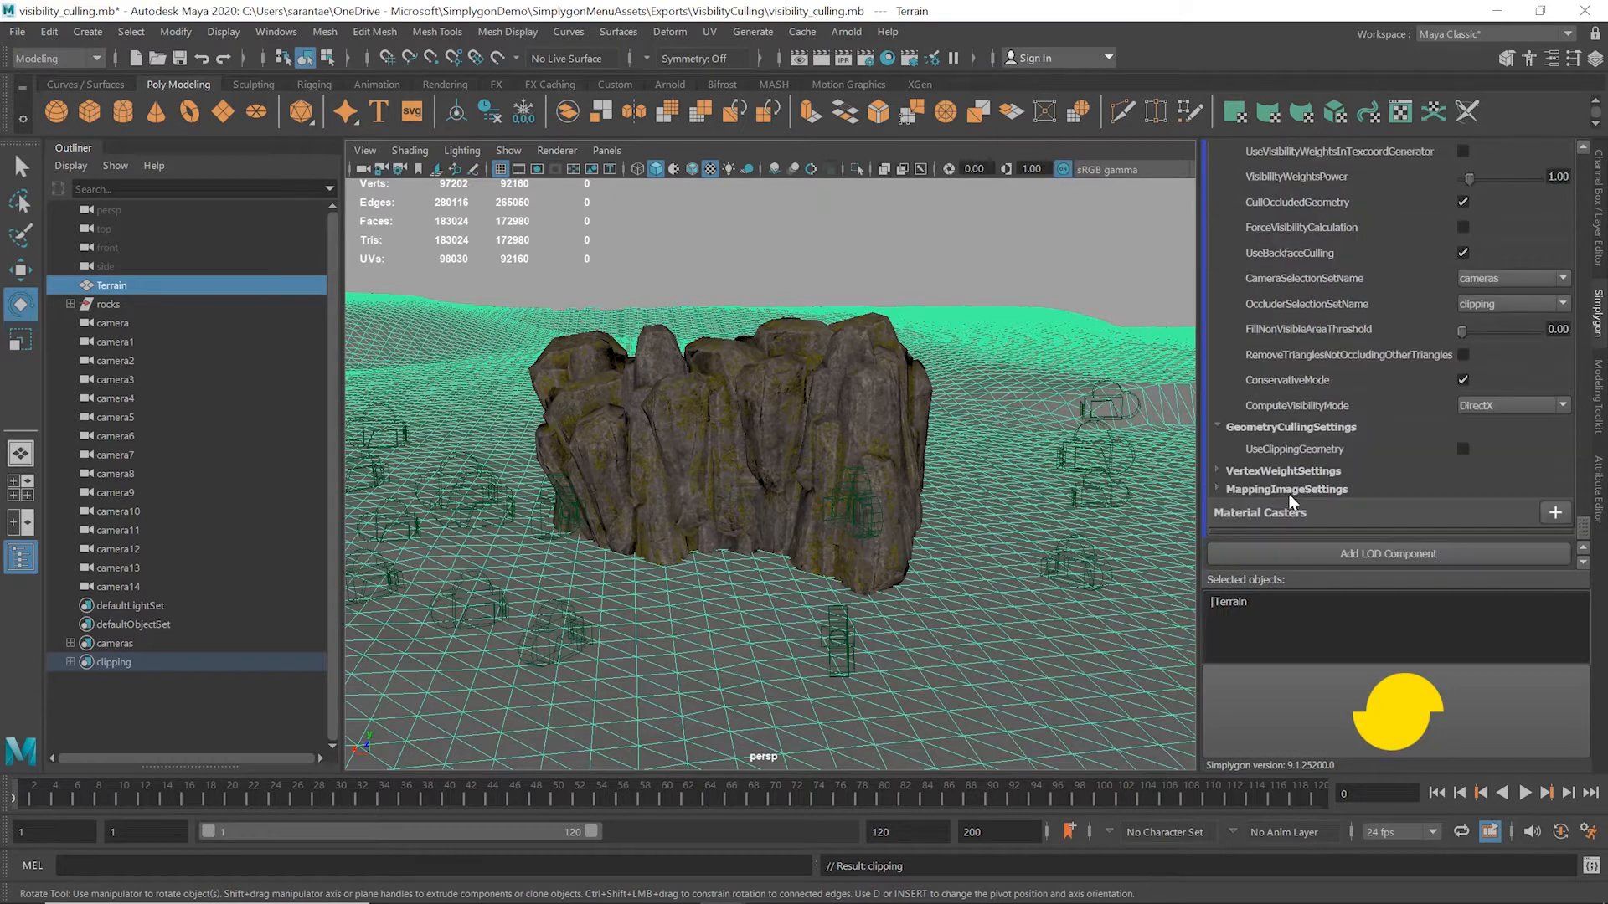
pyautogui.click(1464, 449)
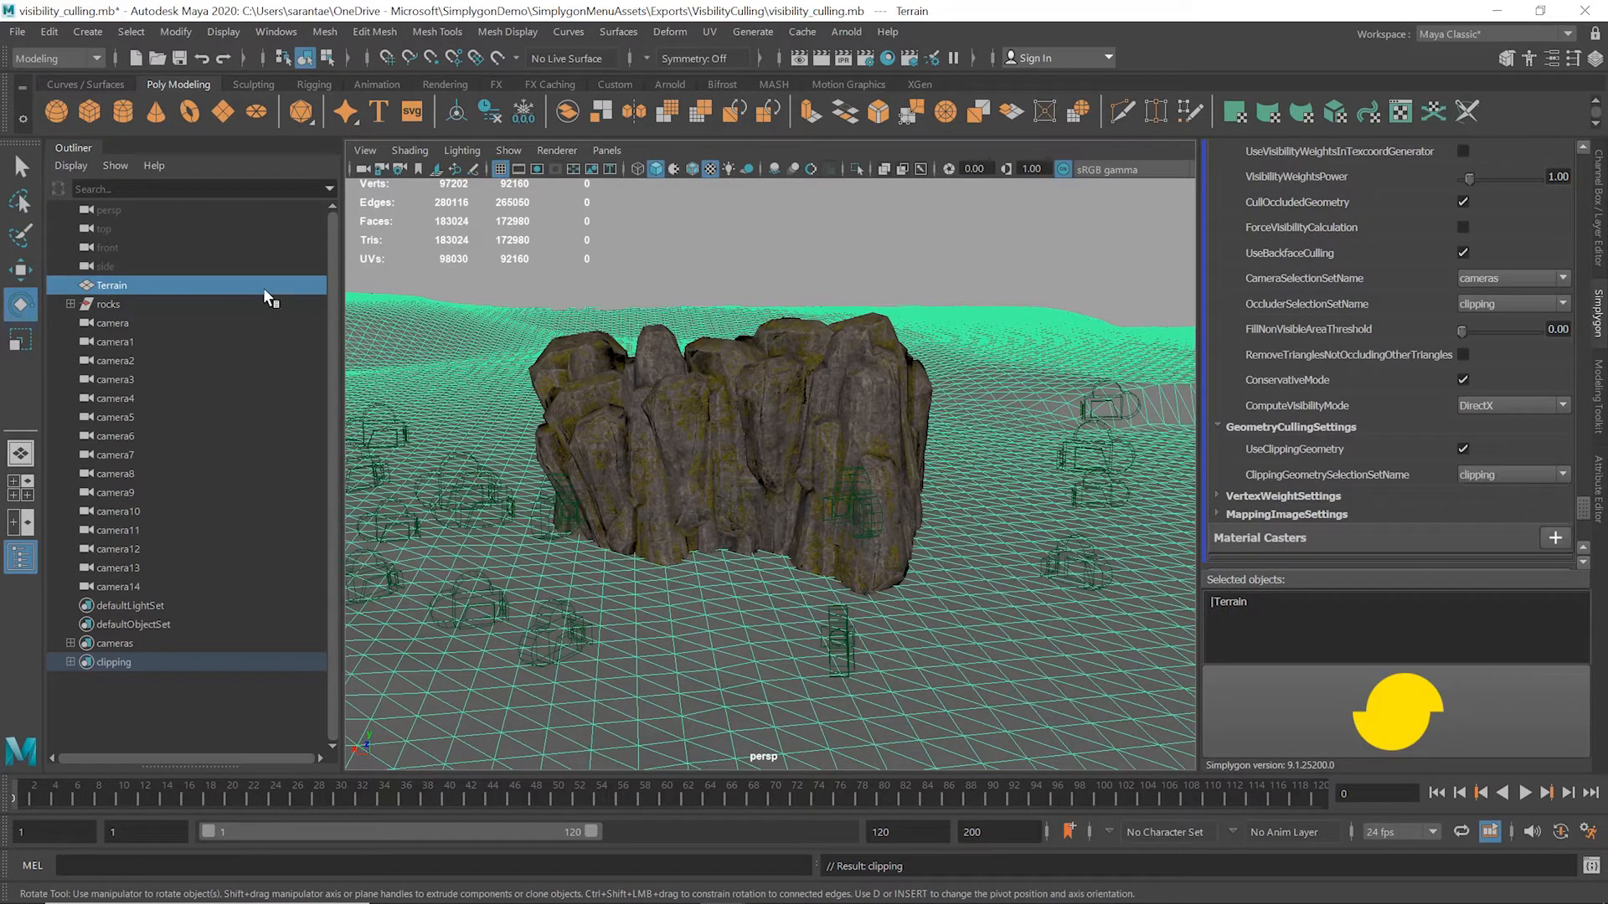
pyautogui.click(107, 305)
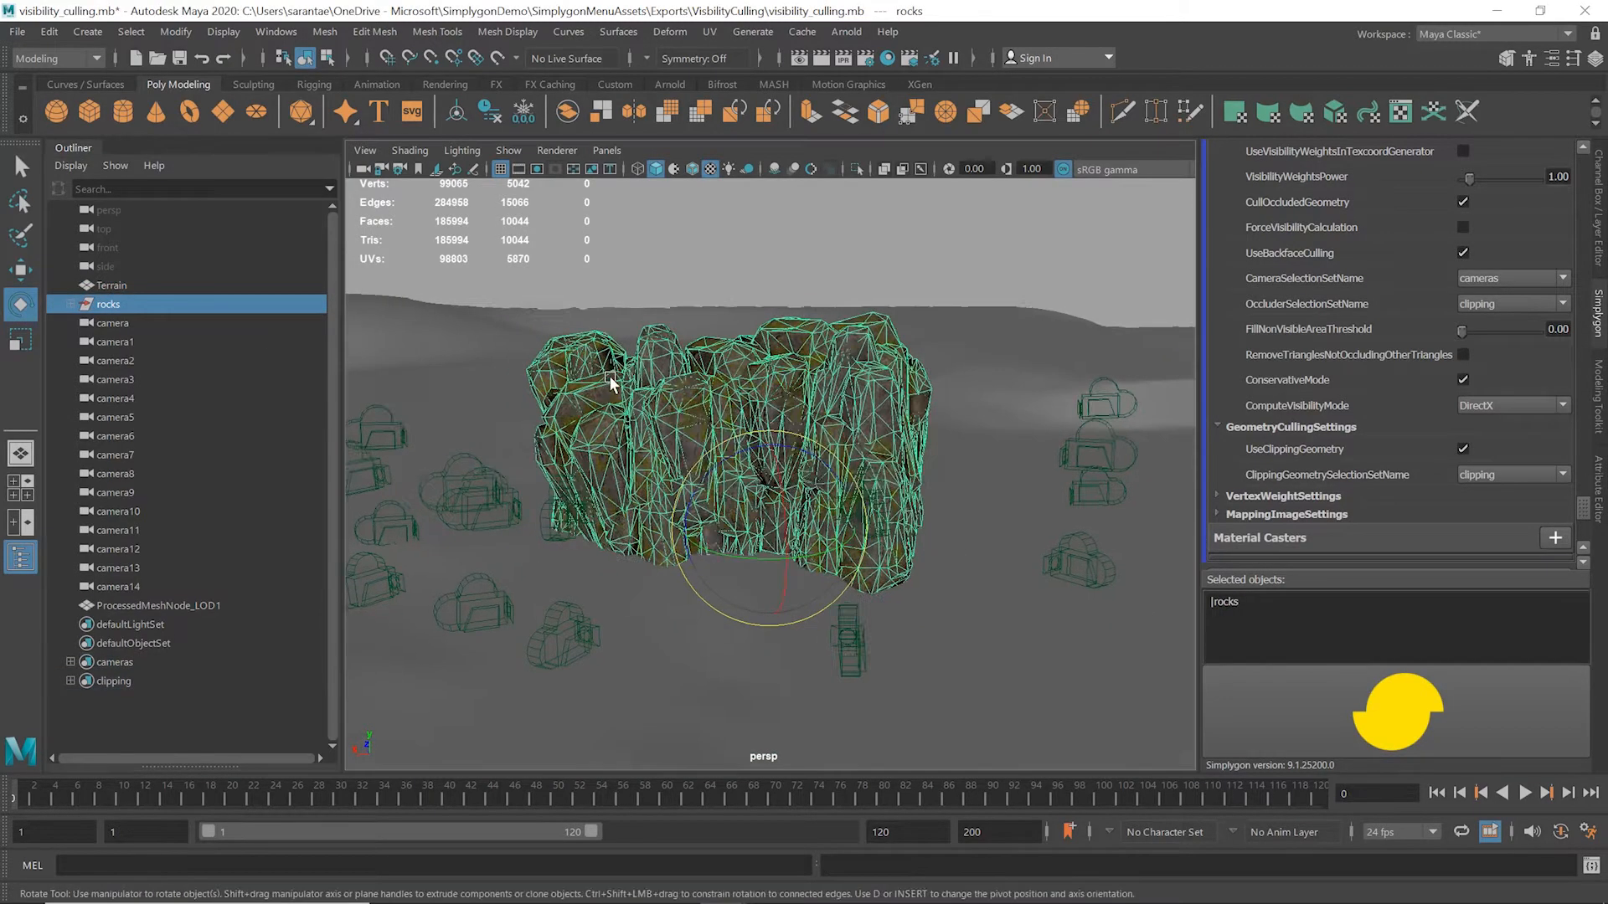
# Step: Hide the Terrain and orbit around ProcessedMeshNode_LOD1 to inspect its open, culled underside
pyautogui.moveTo(614, 386); pyautogui.dragTo(975, 374)
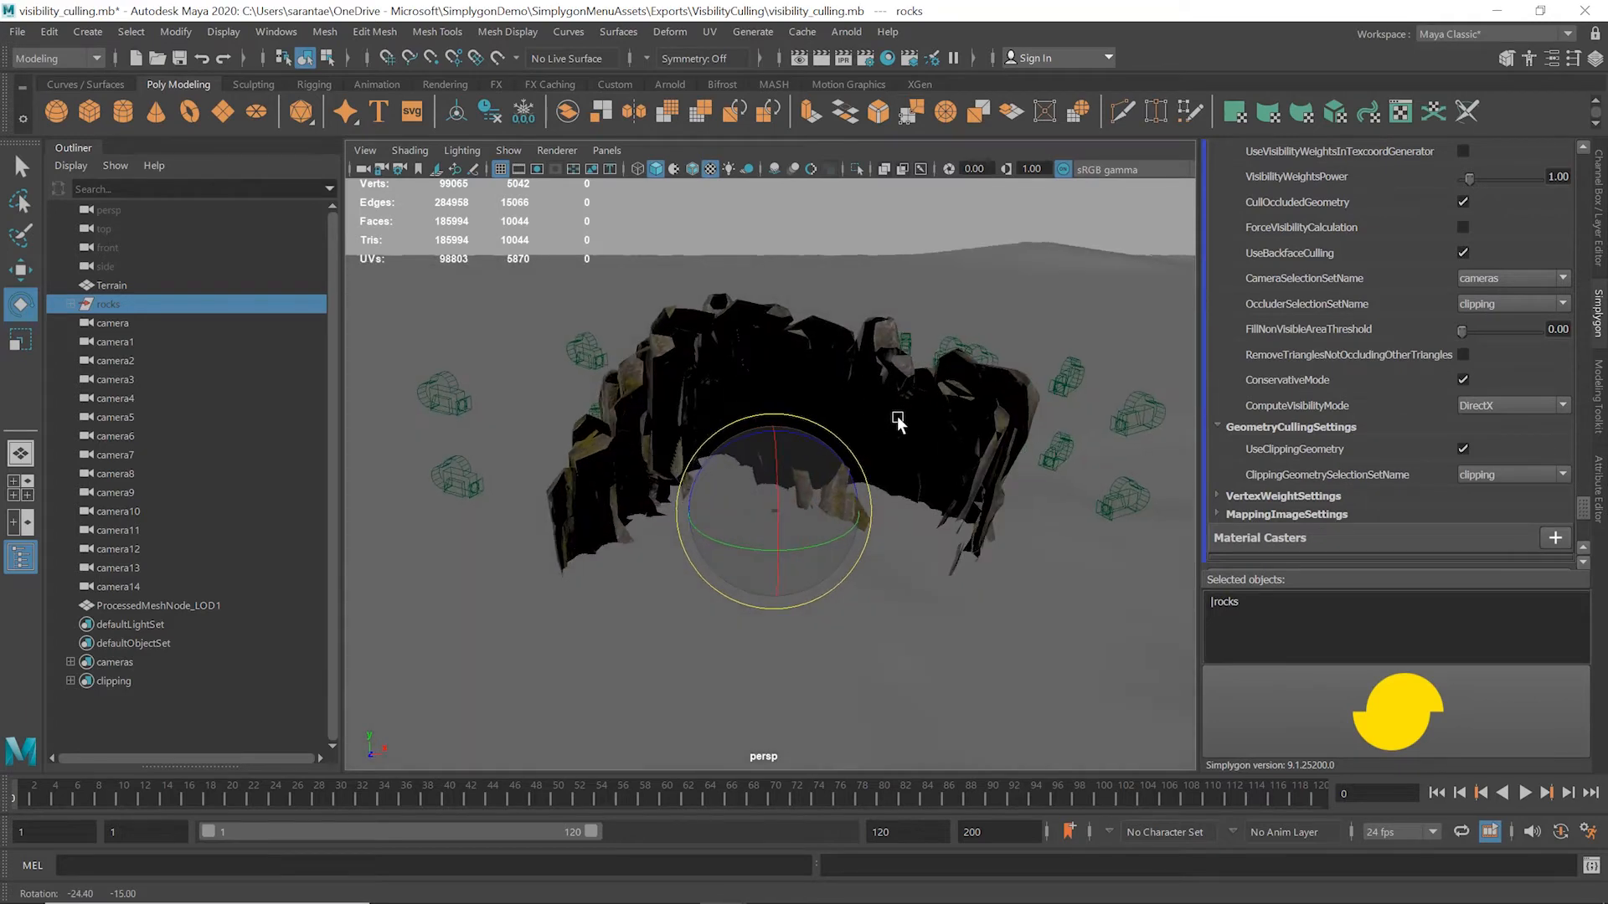
pyautogui.click(110, 284)
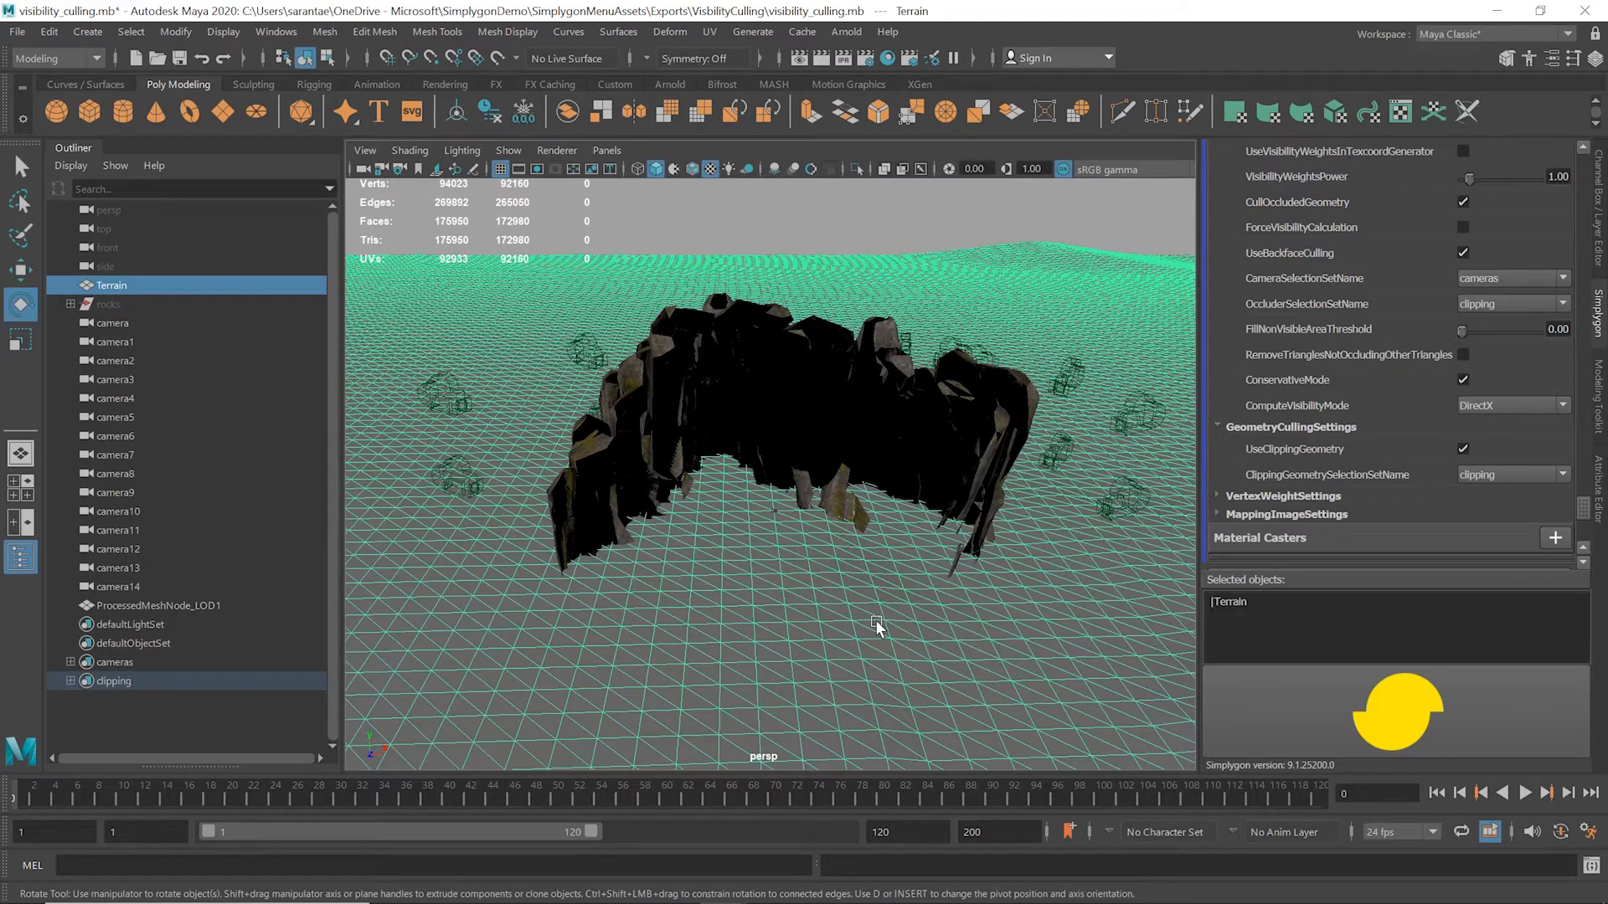
pyautogui.moveTo(876, 628); pyautogui.dragTo(988, 591)
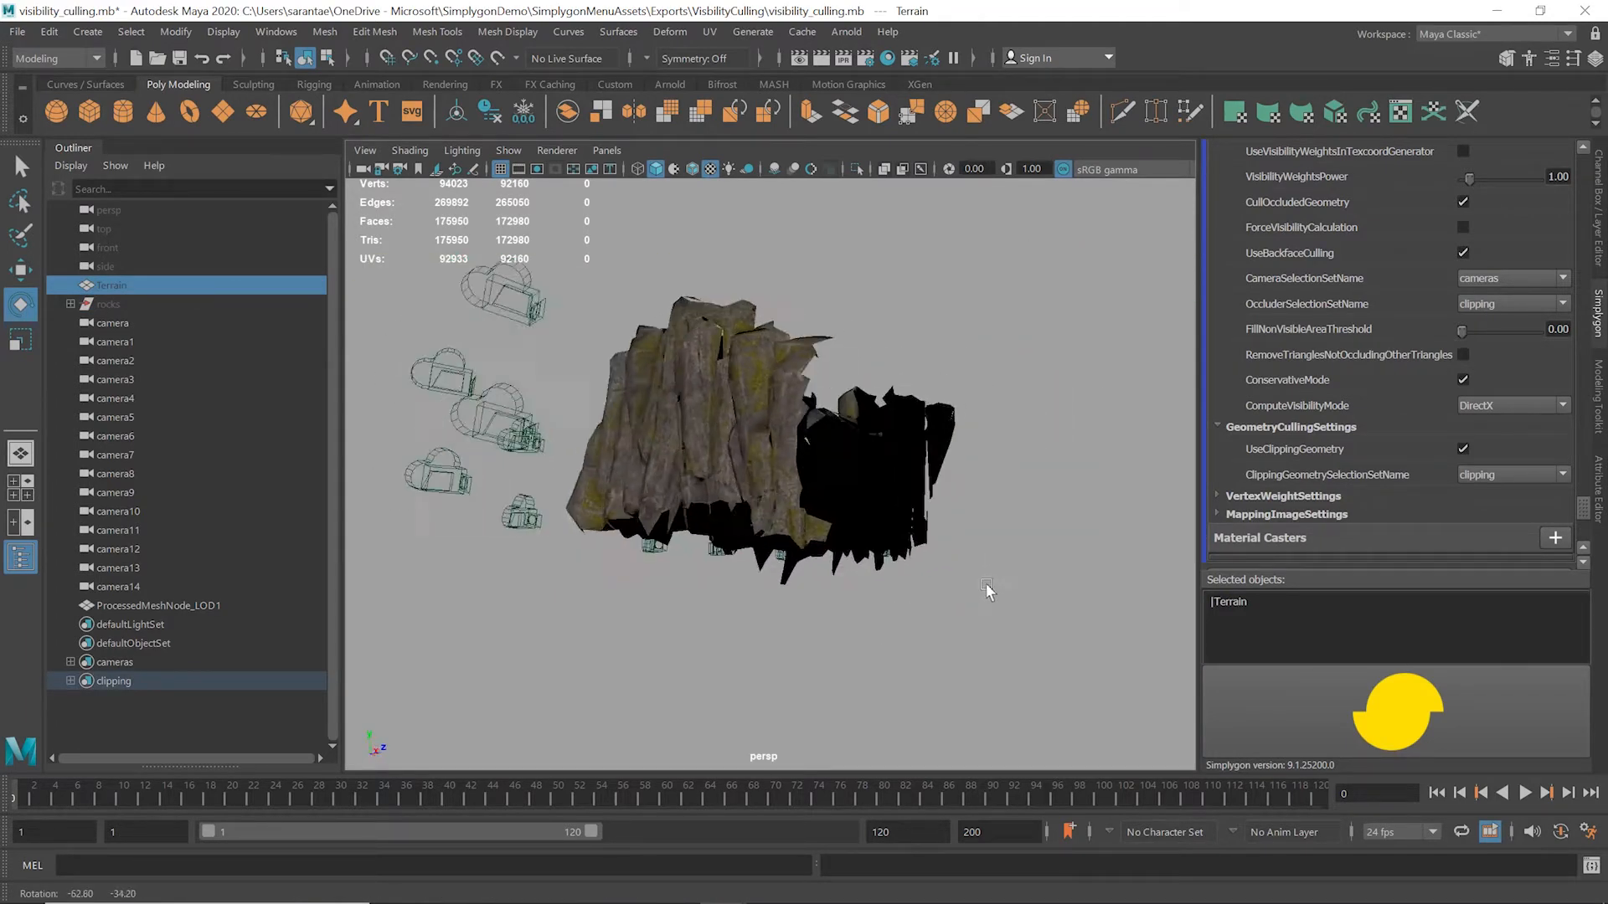
pyautogui.moveTo(985, 591); pyautogui.dragTo(903, 573)
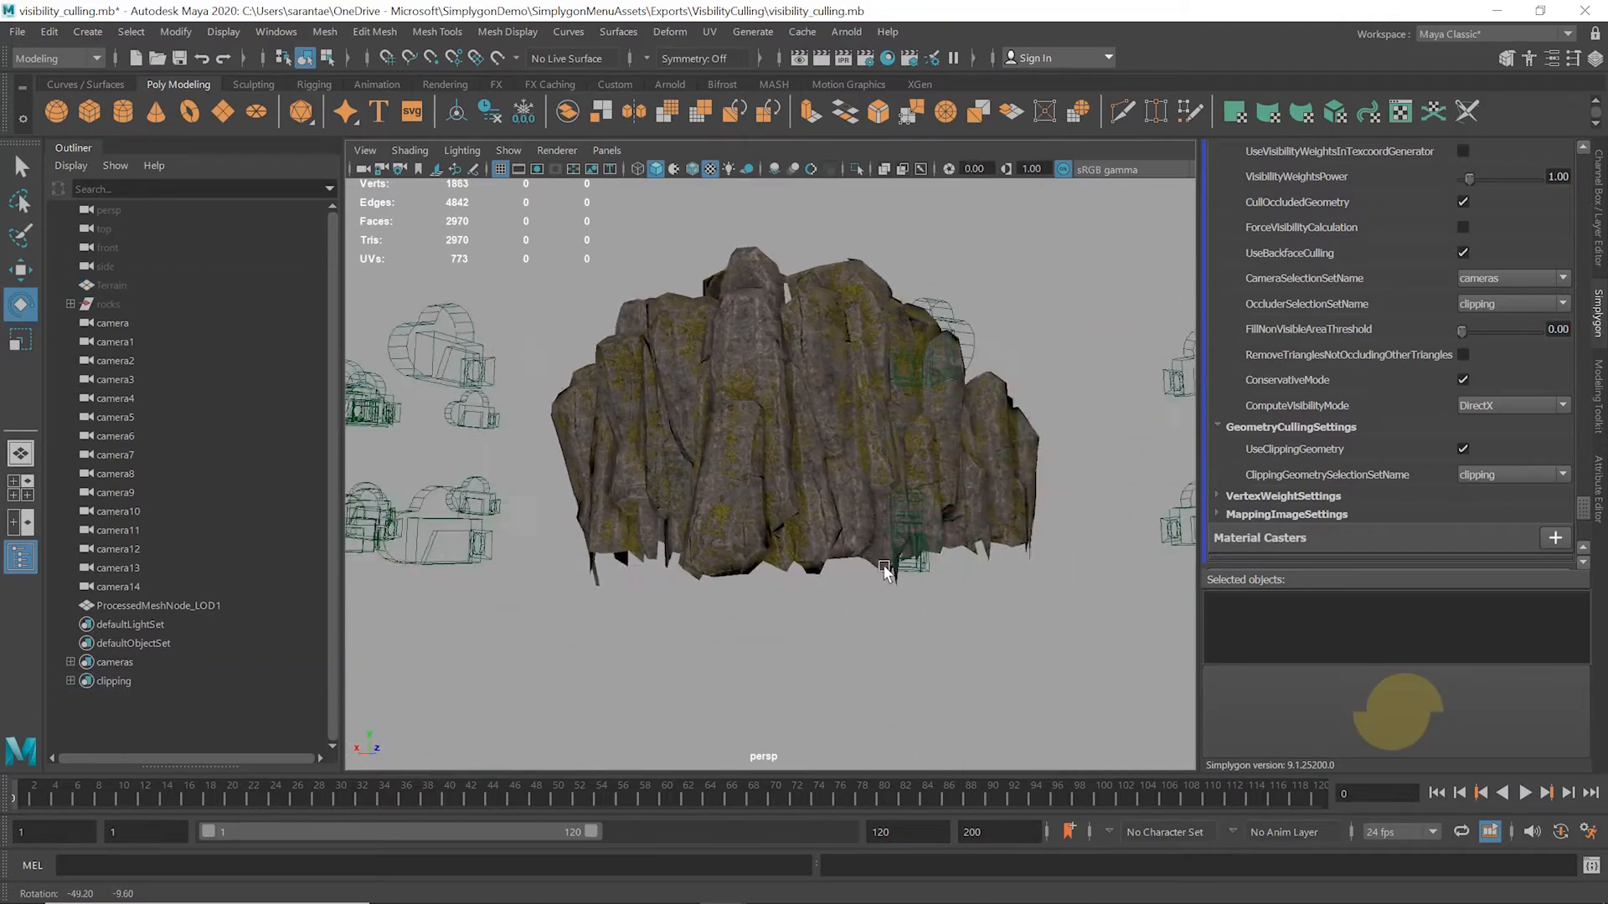
pyautogui.moveTo(884, 567); pyautogui.dragTo(961, 583)
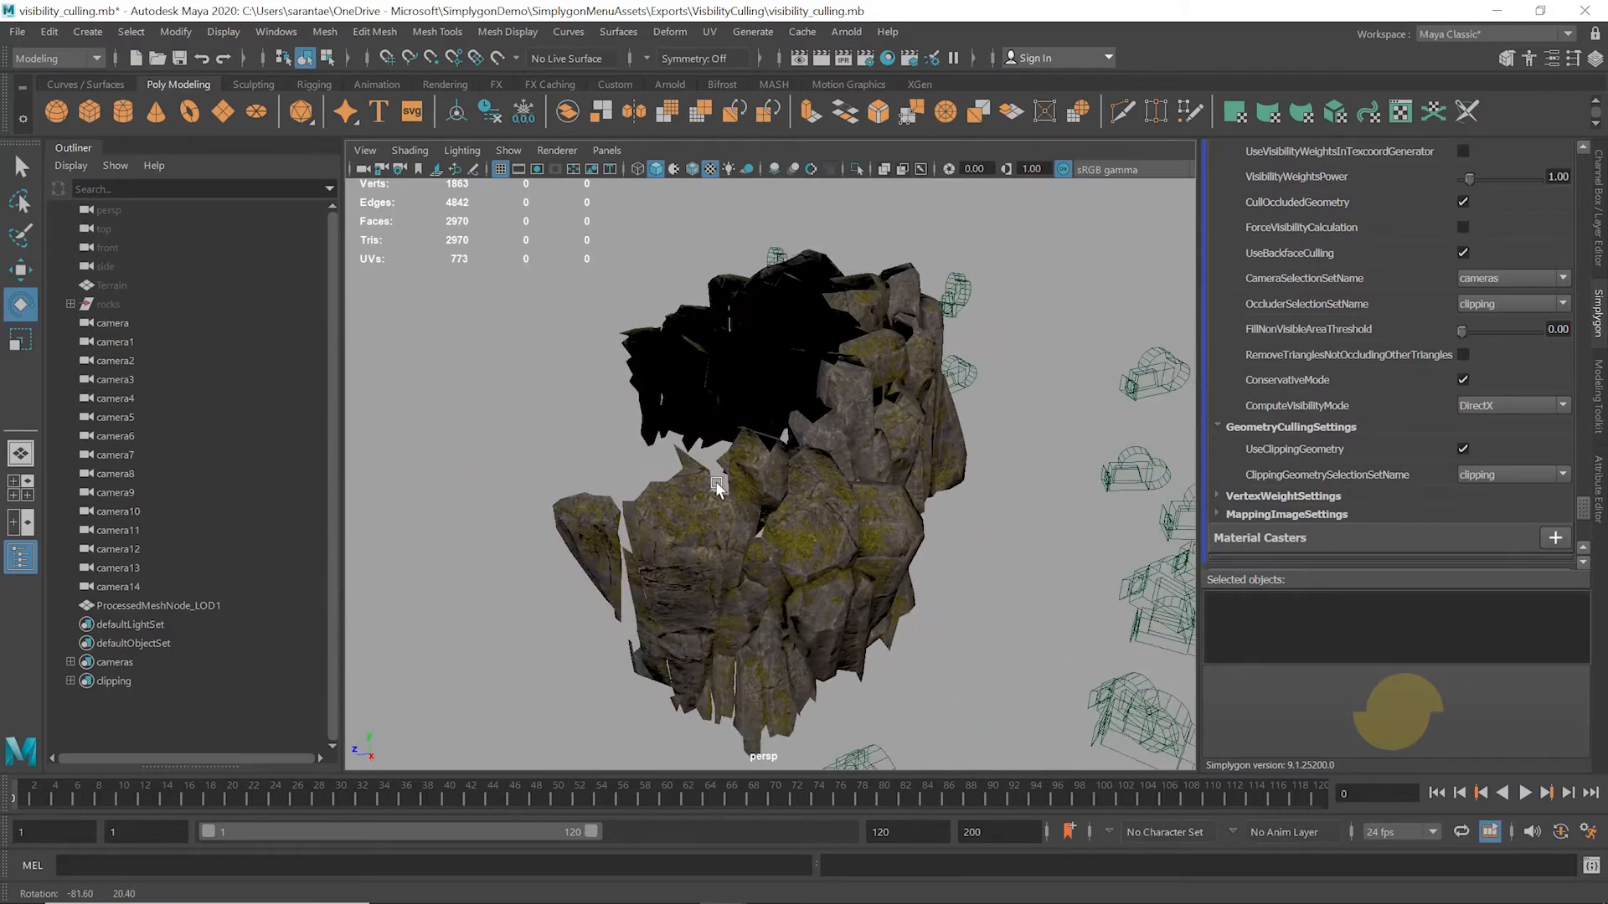
pyautogui.moveTo(718, 489); pyautogui.dragTo(467, 506)
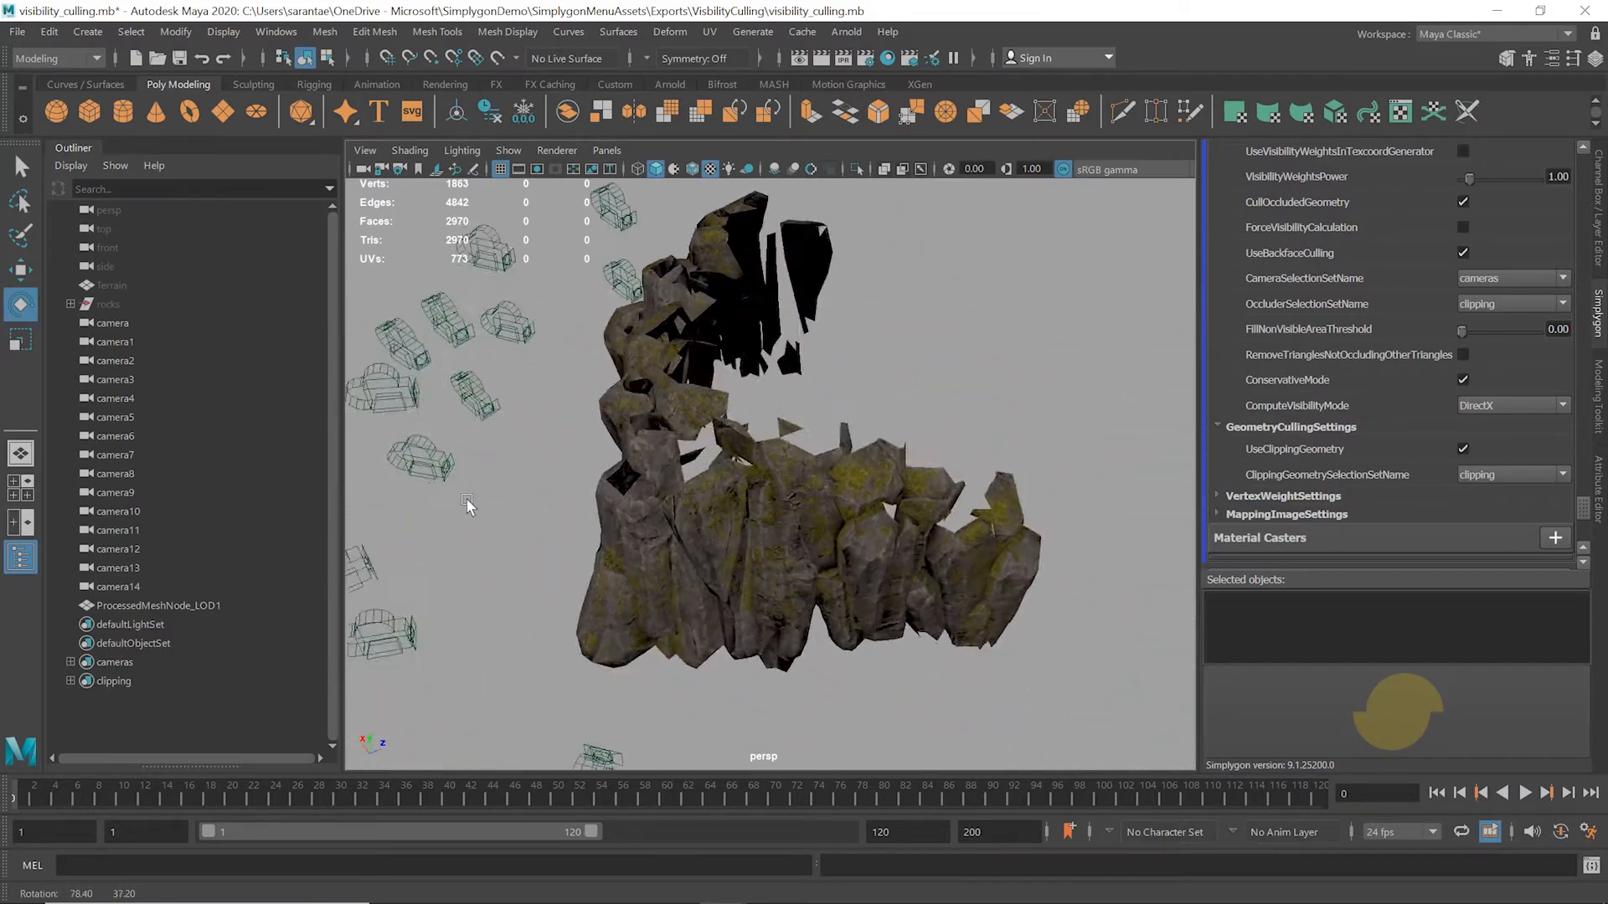
pyautogui.moveTo(467, 502); pyautogui.dragTo(677, 482)
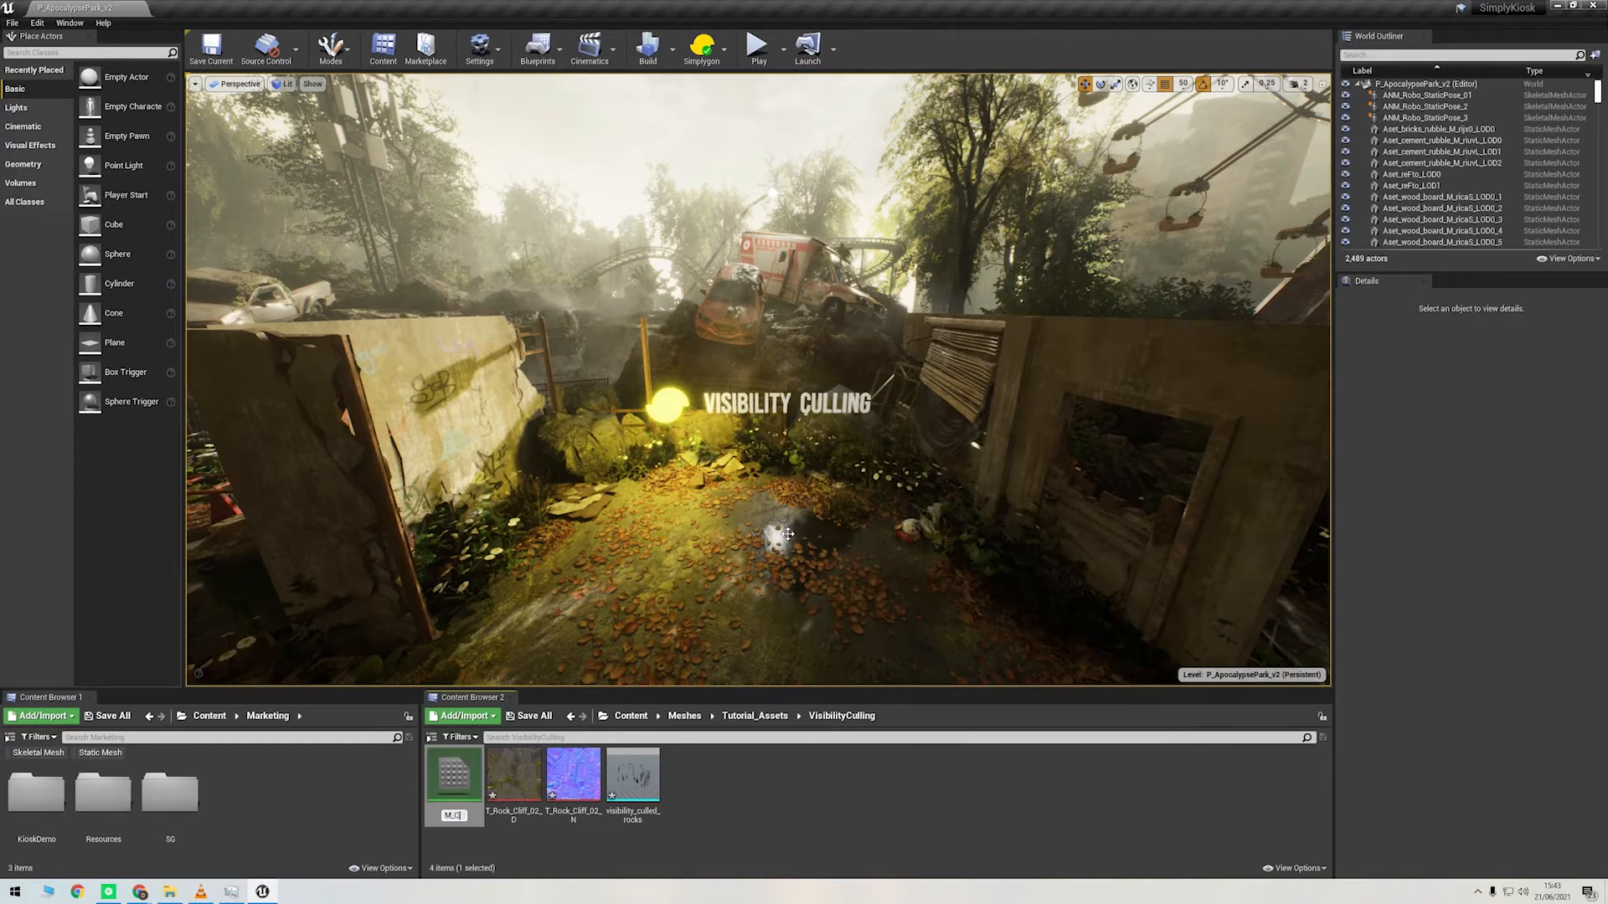
# Step: Place the visibility_culled_rocks mesh from the Content Browser into the park level
pyautogui.doubleClick(454, 774)
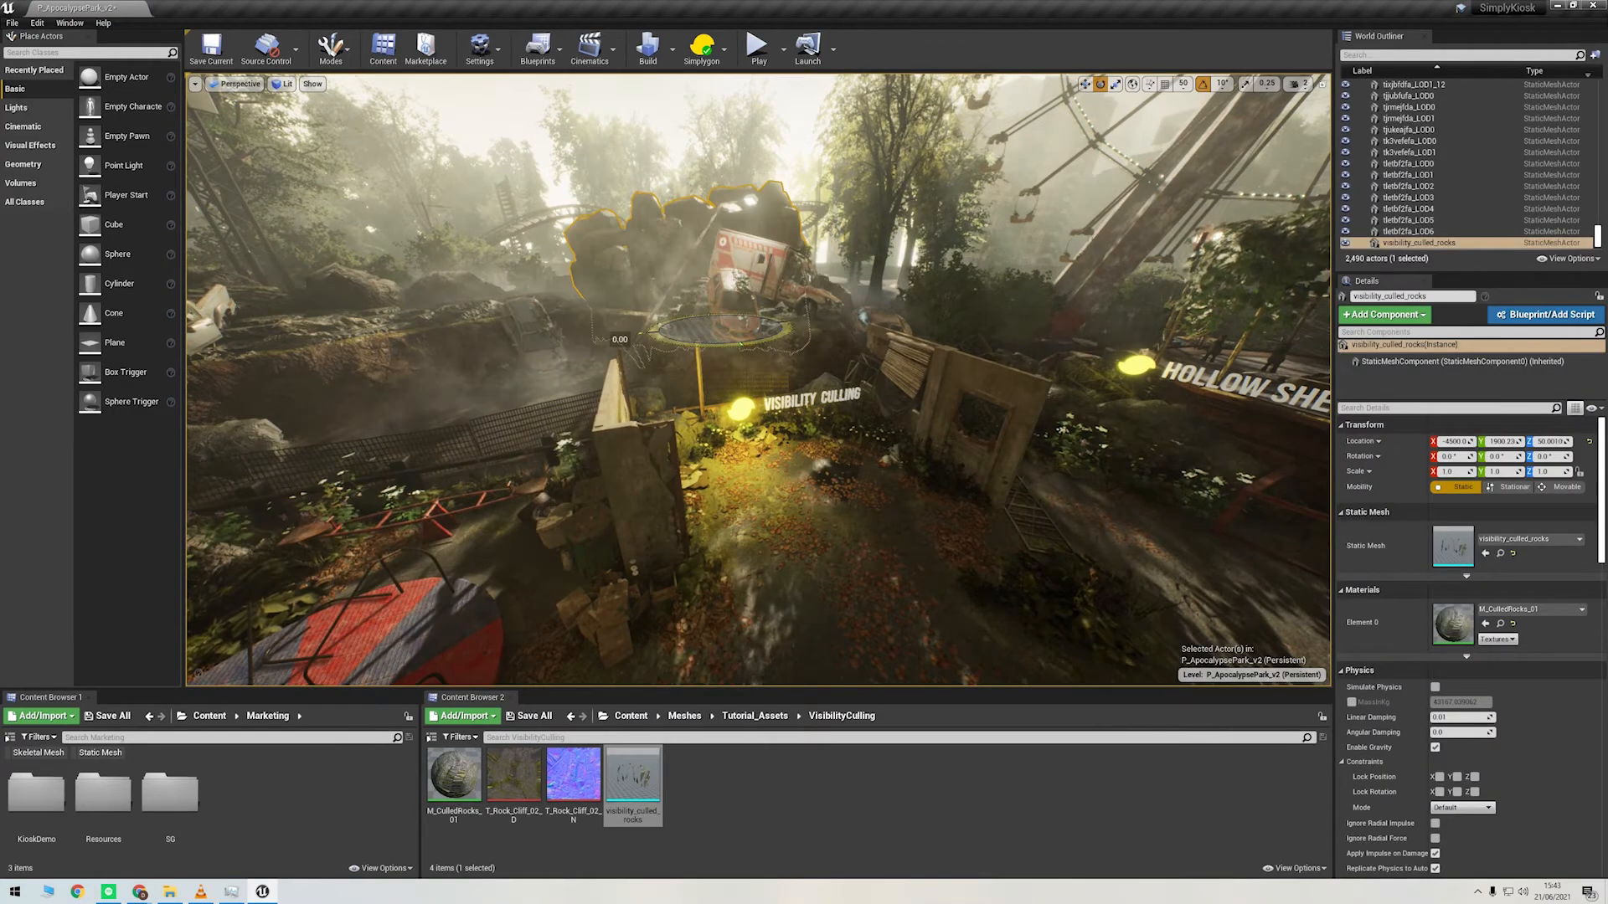
# Step: Move the visibility_culled_rocks actor to a new spot in the park with the transform gizmo
pyautogui.moveTo(759, 358); pyautogui.dragTo(759, 308)
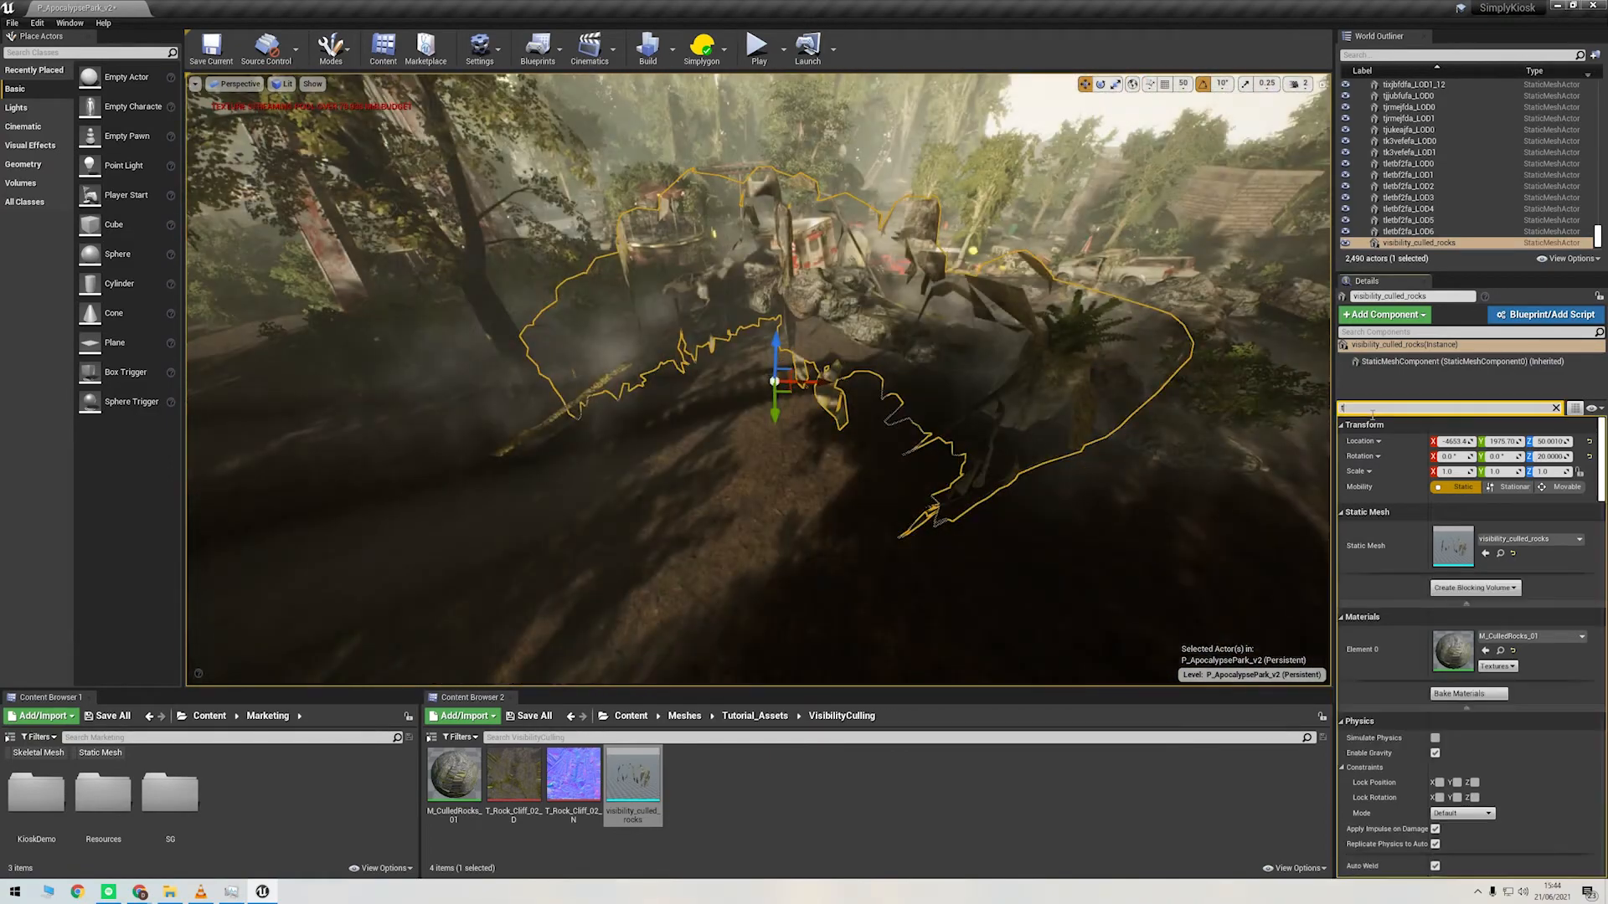
# Step: Search the Details for 'two sided' and enable Shadow Two Sided on the rocks
pyautogui.write('two sided')
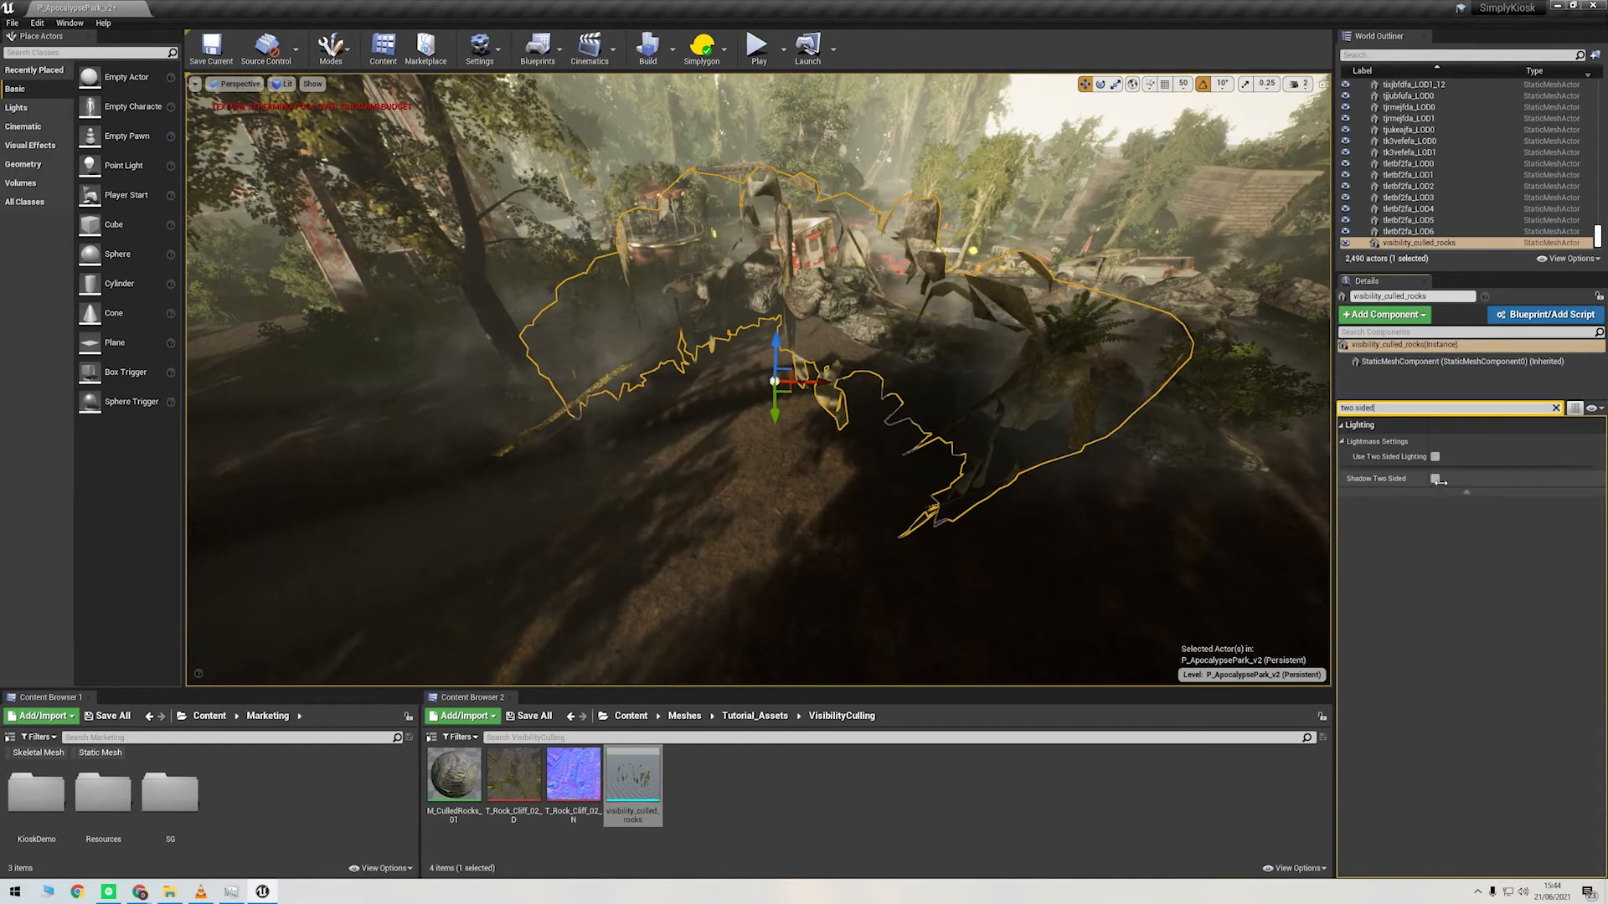
pyautogui.click(1435, 479)
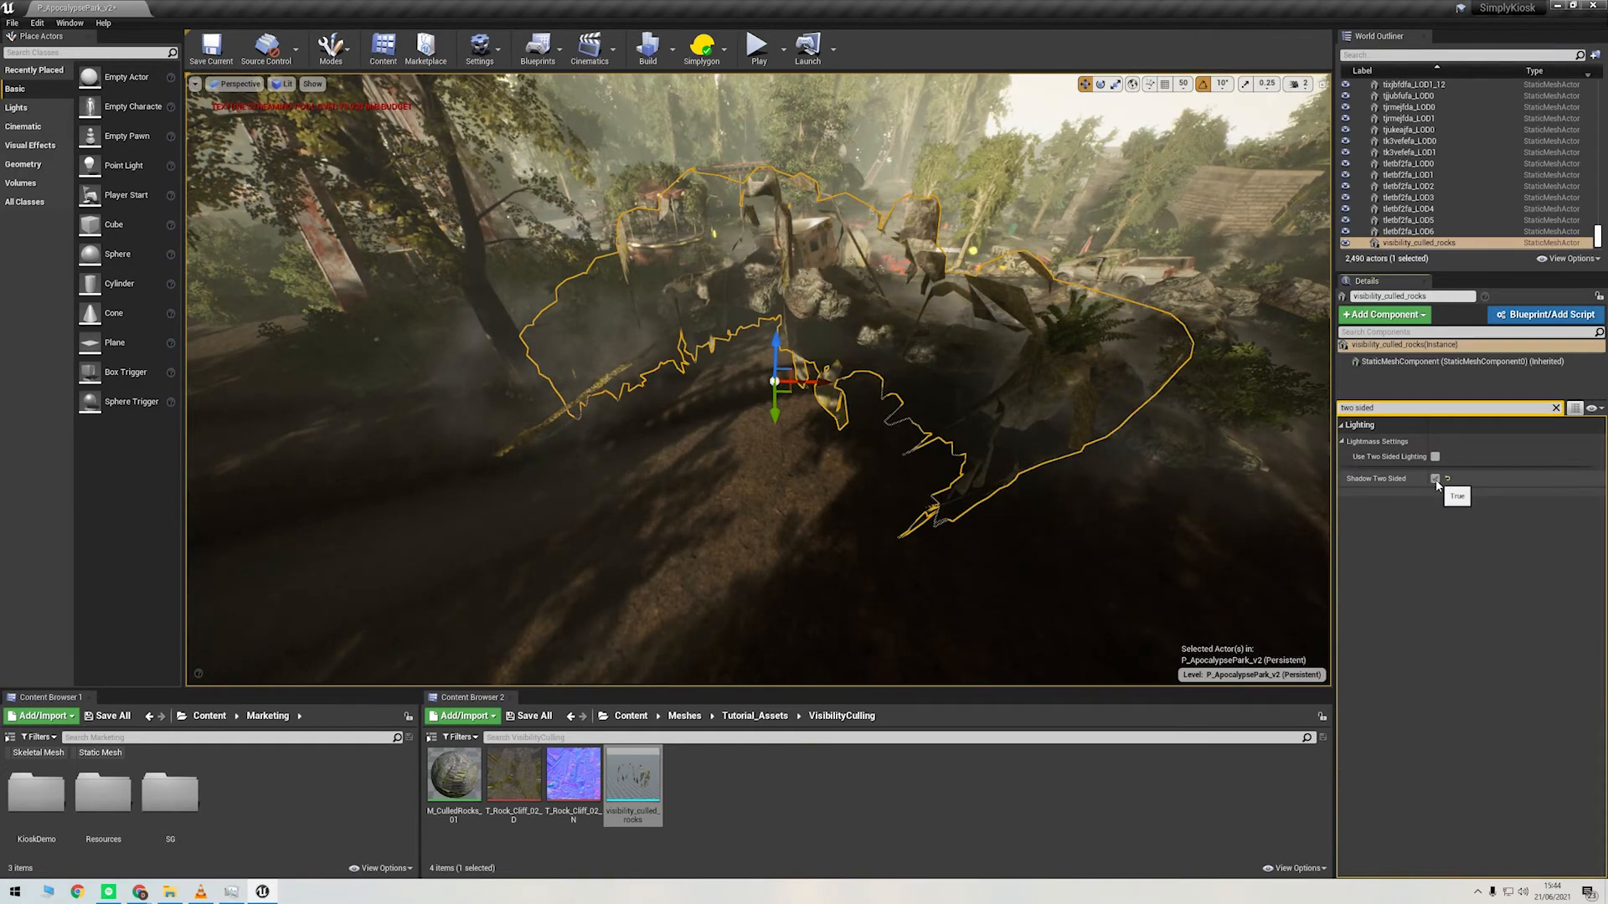
pyautogui.click(1435, 479)
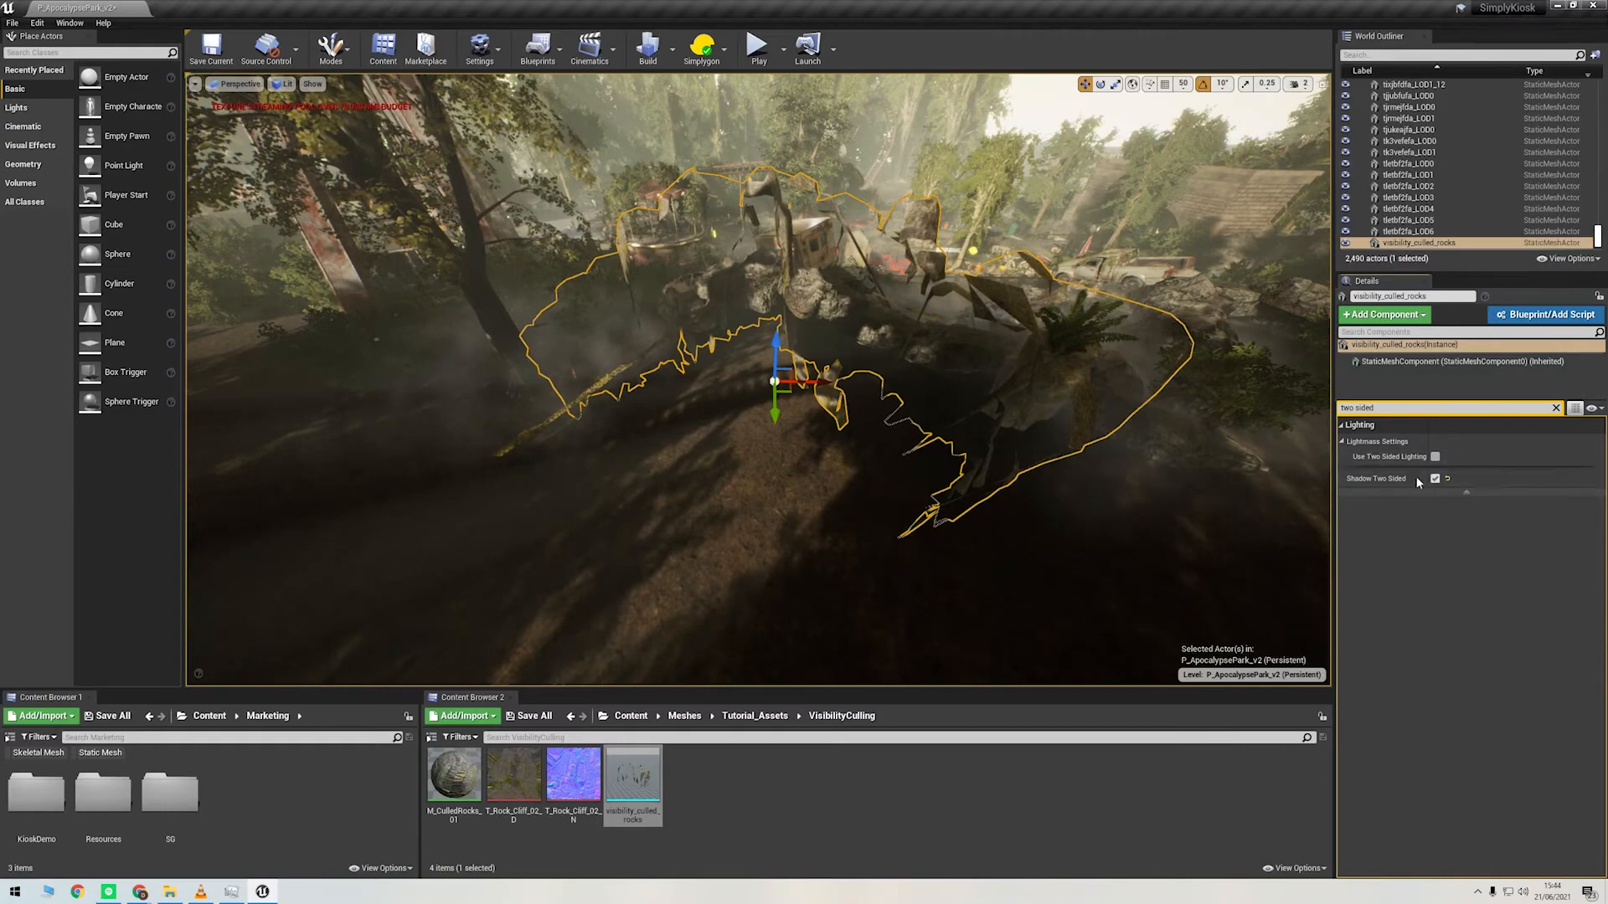